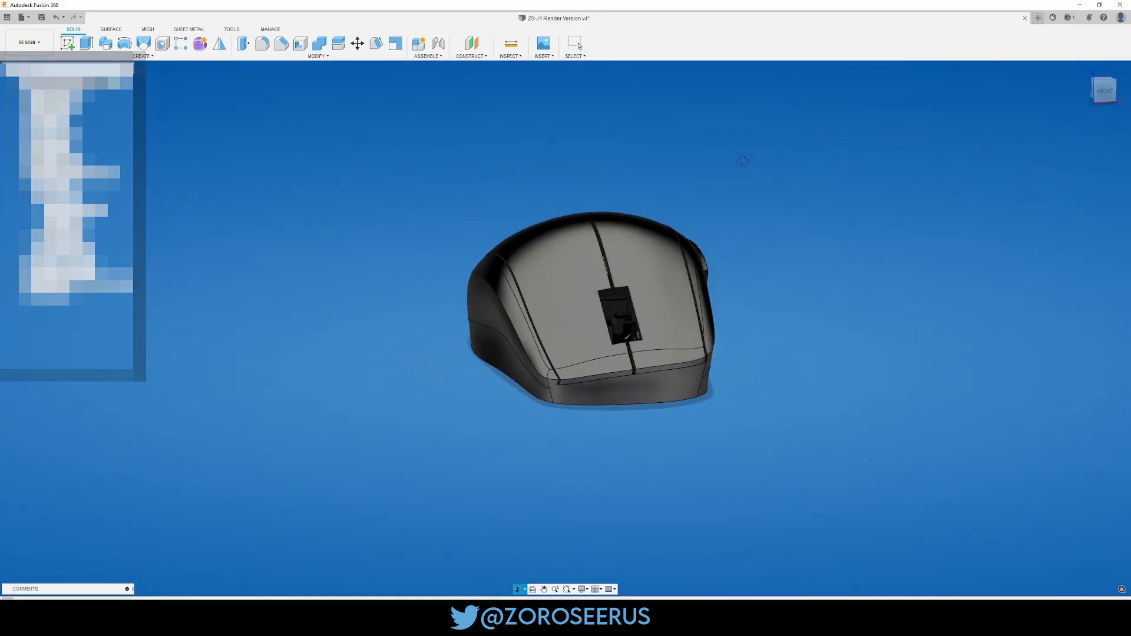
Orbit the mouse shell, then split the display into top, front, side and perspective views
left_click_drag(743, 161, 687, 167)
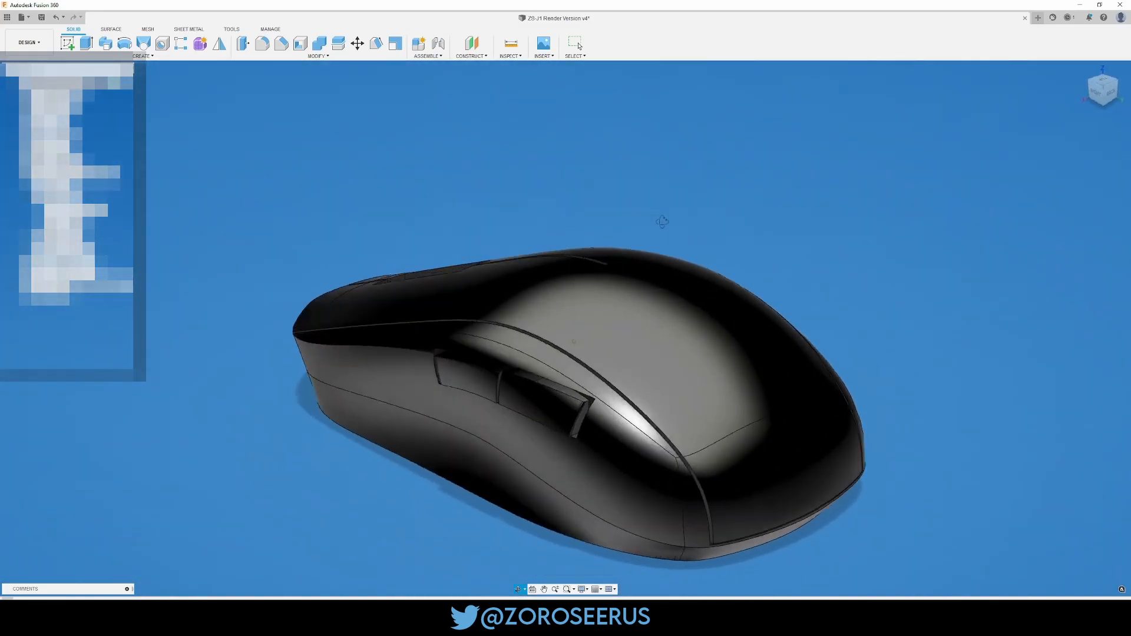
left_click_drag(662, 222, 563, 225)
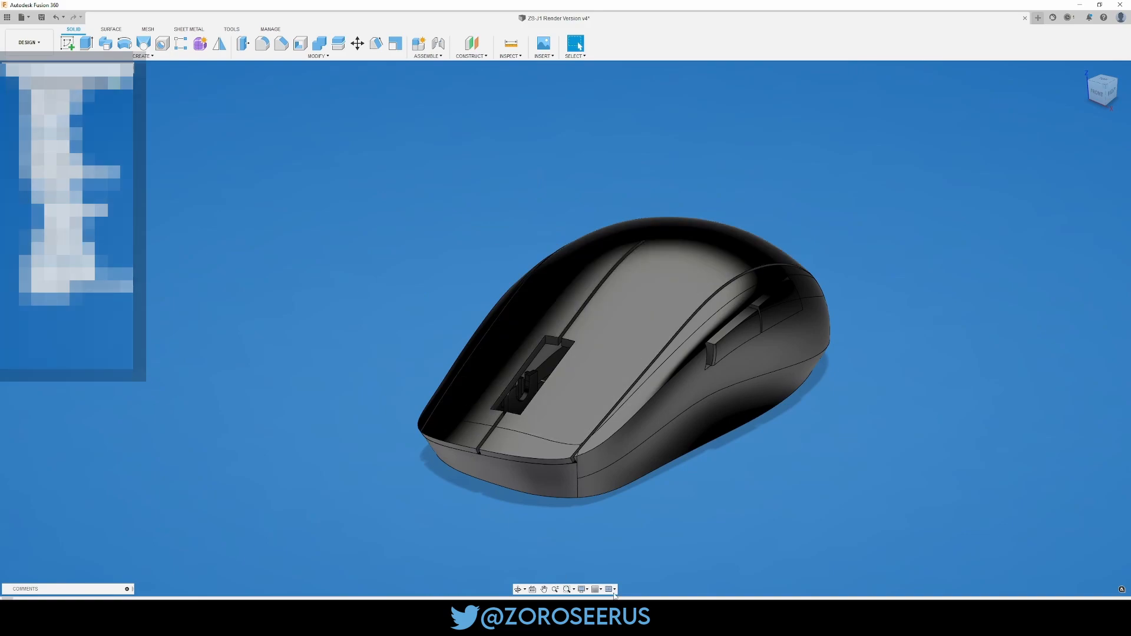
left_click(608, 589)
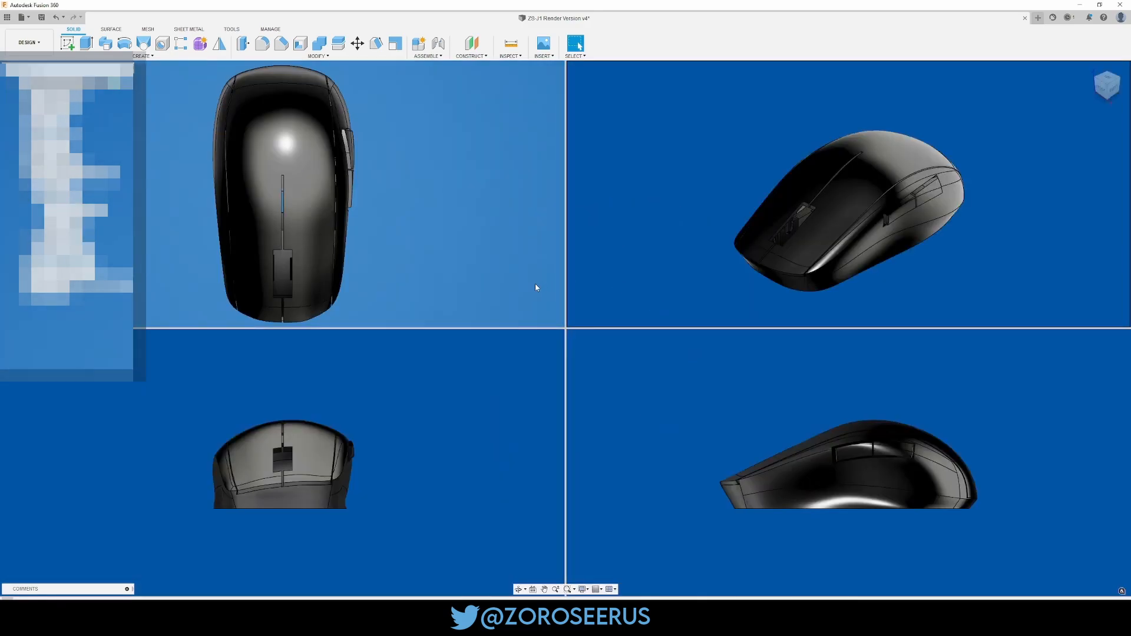
mouse_move(845, 346)
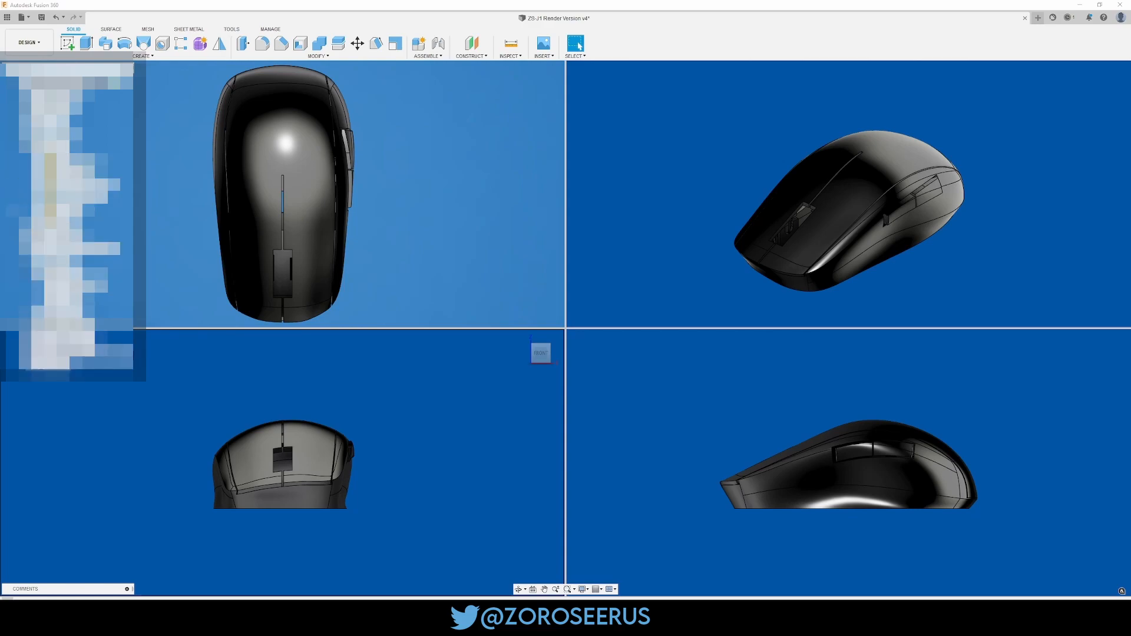
mouse_move(164, 226)
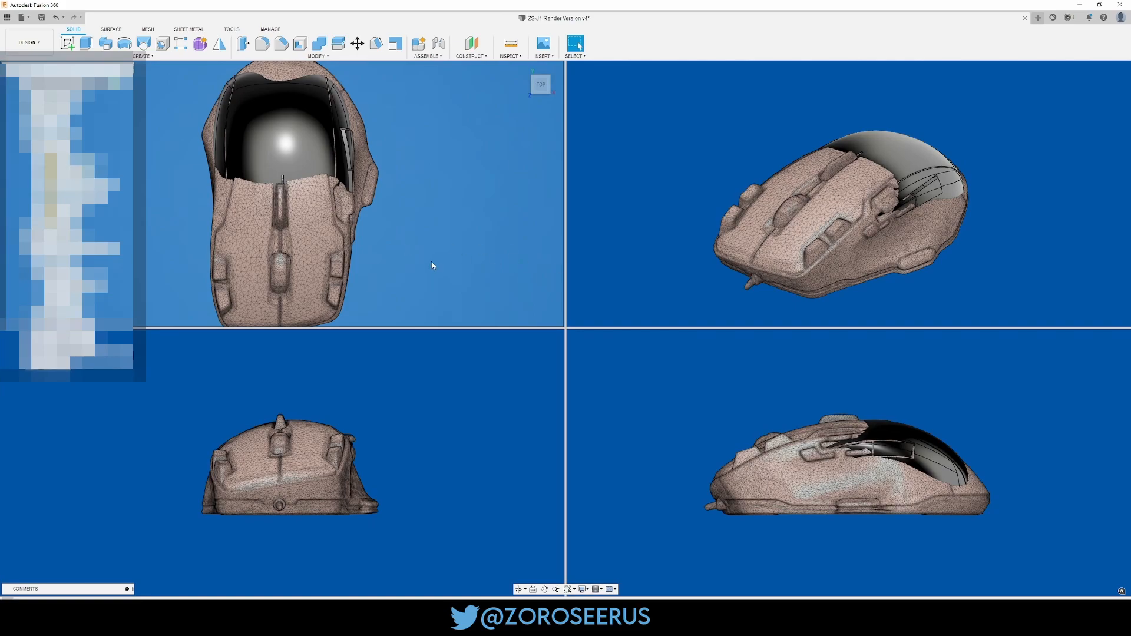
mouse_move(449, 308)
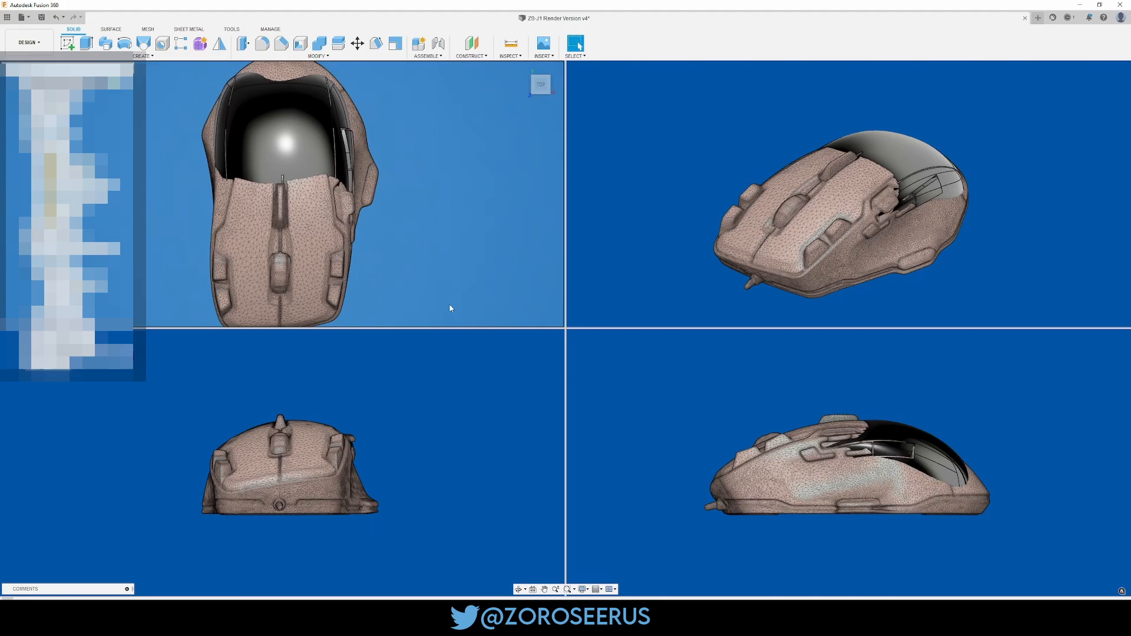
mouse_move(541, 280)
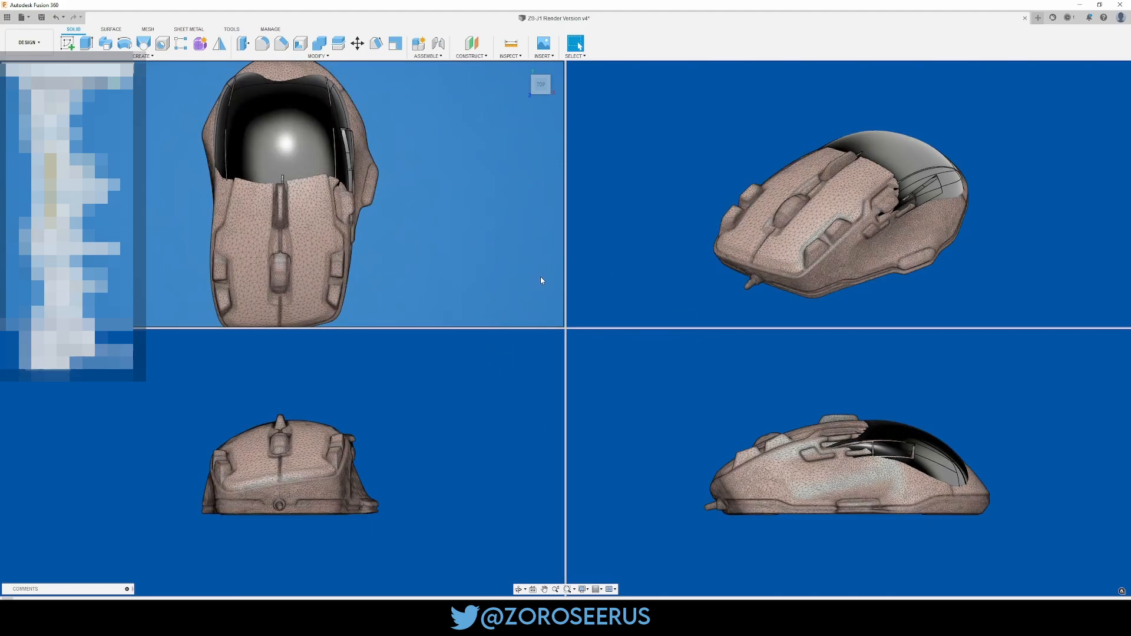
mouse_move(405, 208)
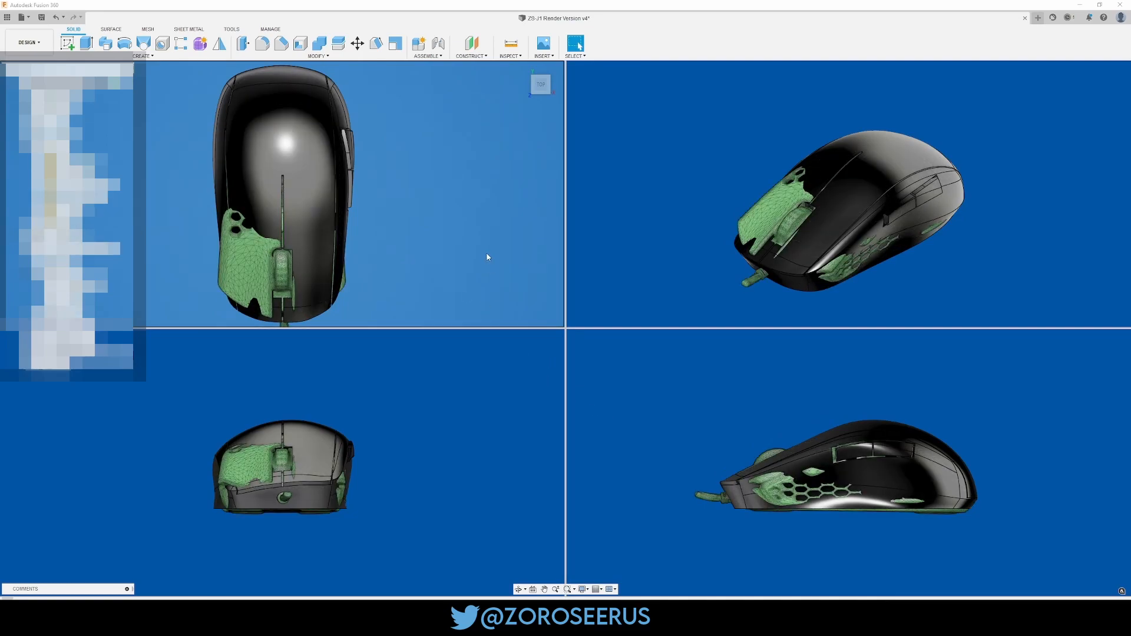
mouse_move(500, 267)
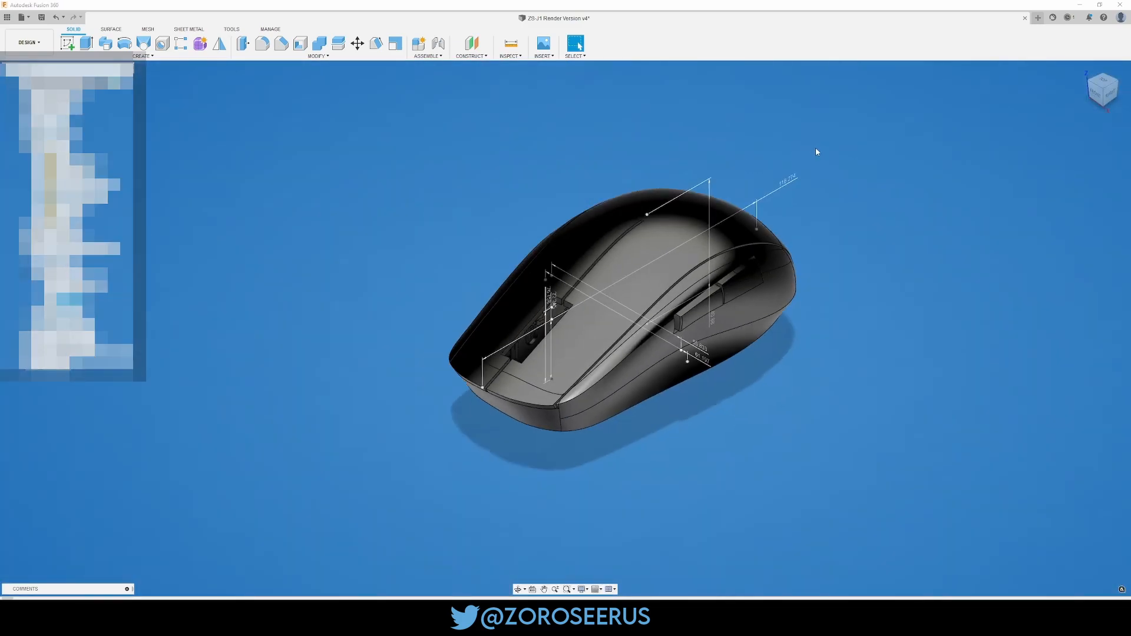
Orbit the shell to read its length and height dimension lines from the side
left_click_drag(817, 151, 693, 179)
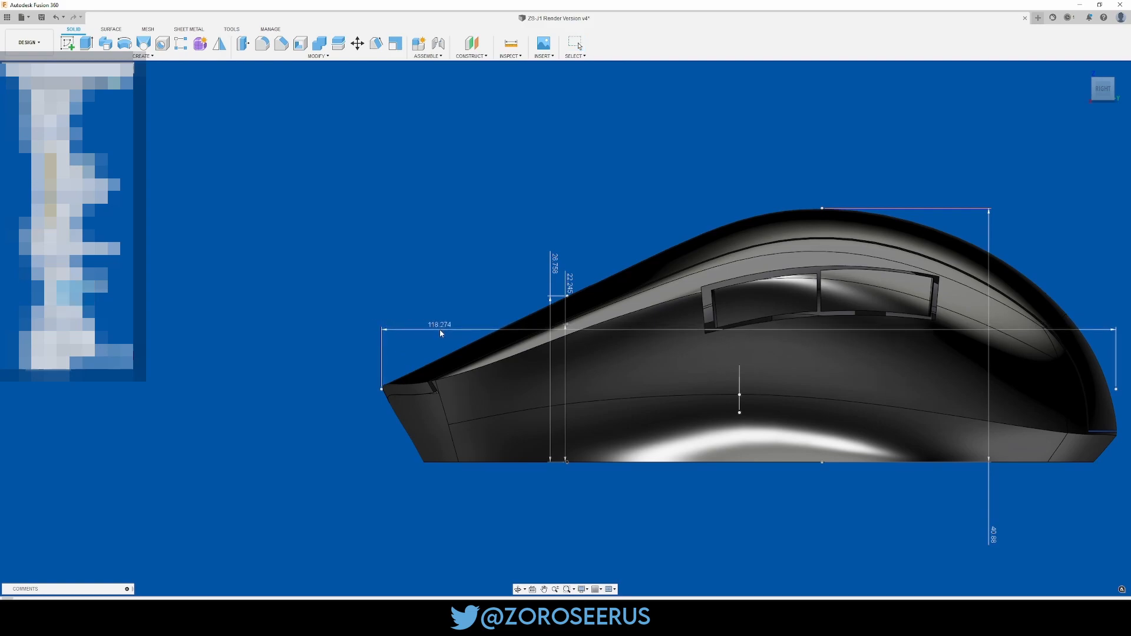
Drag the sketch point at the shell's pointed end to reshape the profile, then zoom
left_click(357, 42)
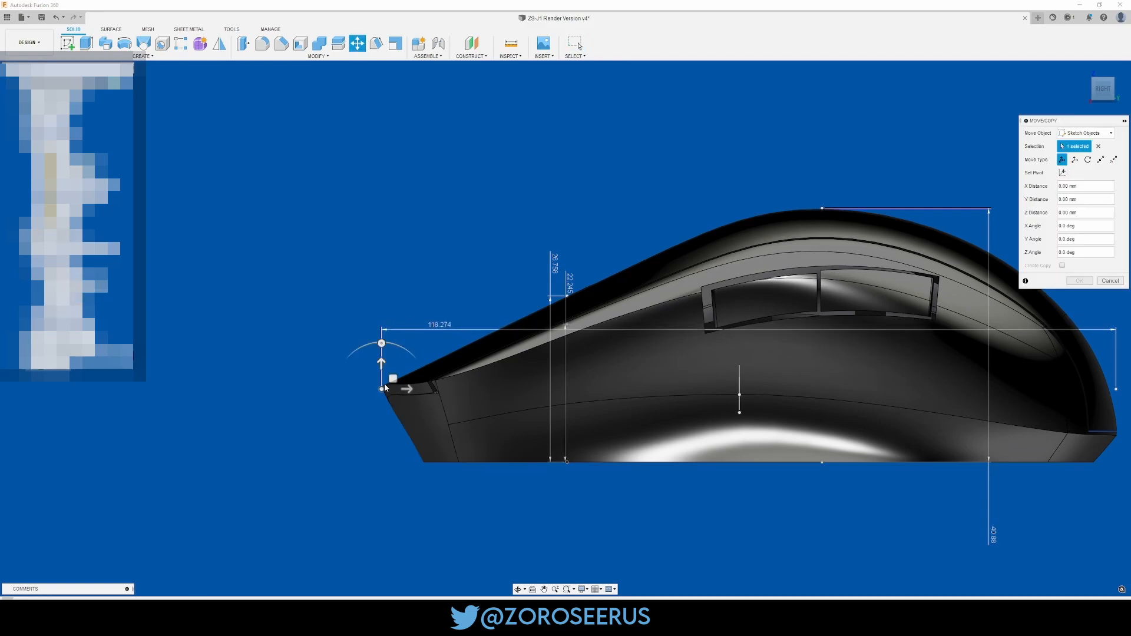
left_click_drag(382, 388, 463, 390)
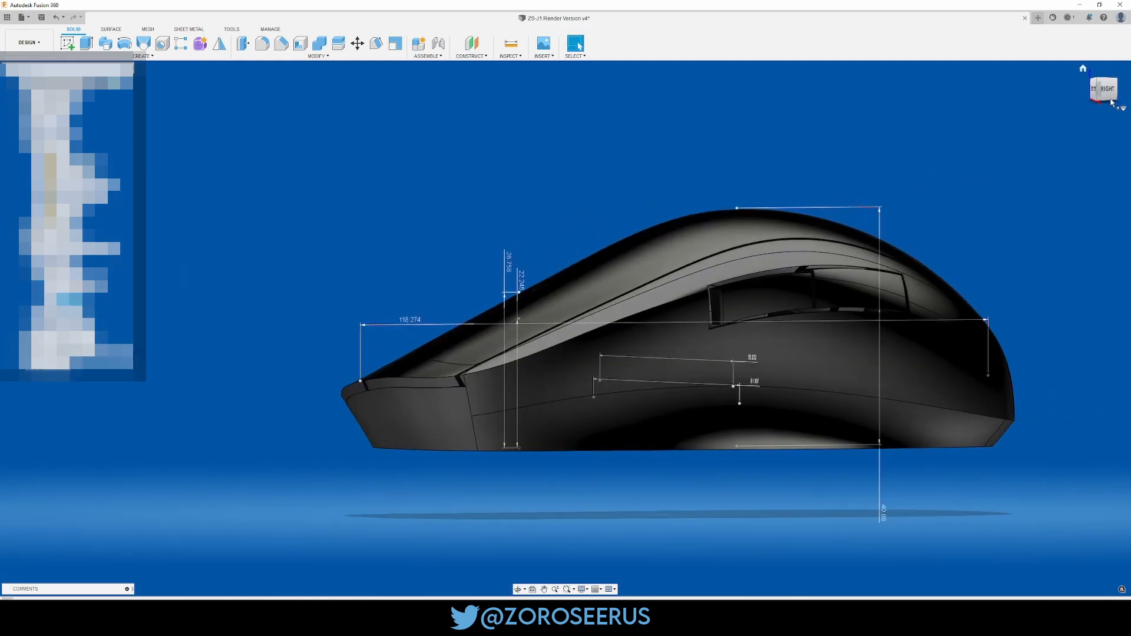
scroll("up", 3)
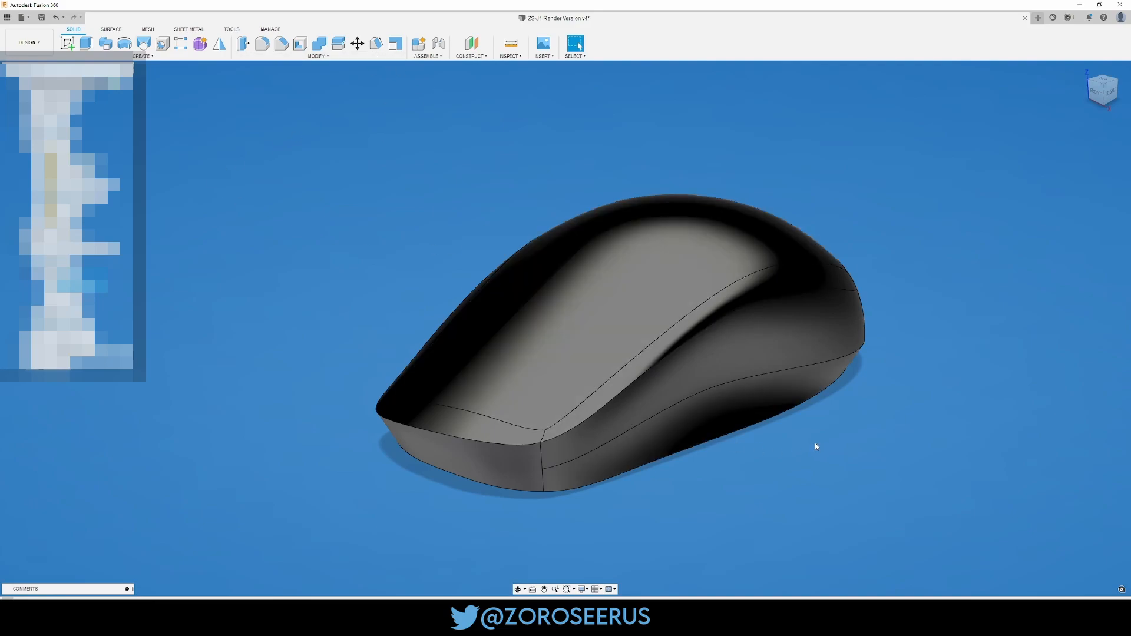
mouse_move(842, 446)
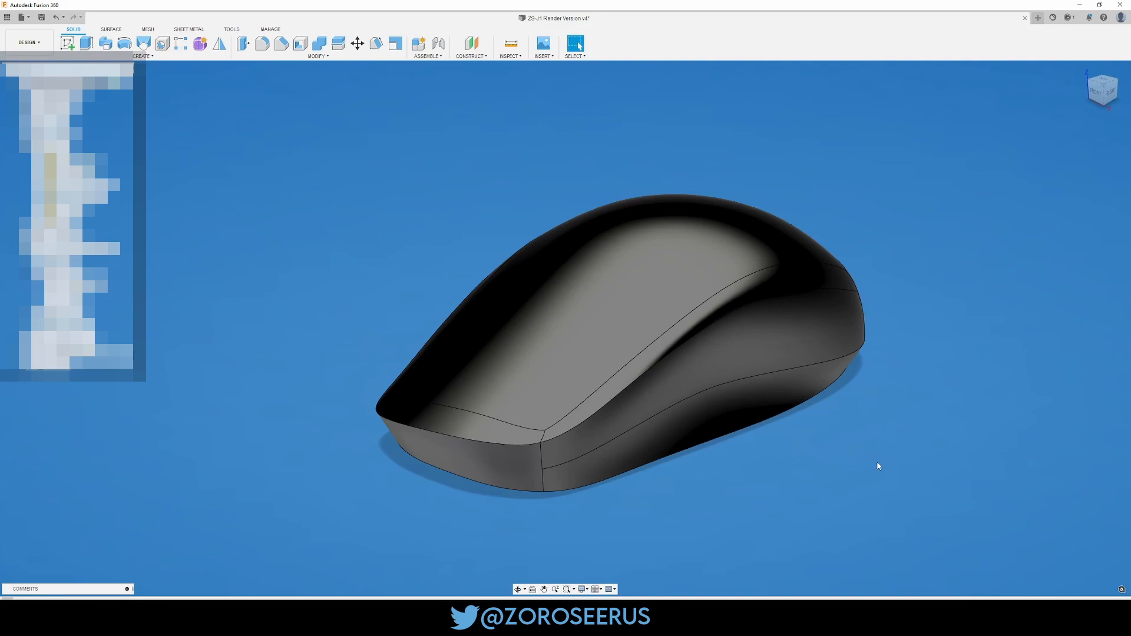
mouse_move(878, 465)
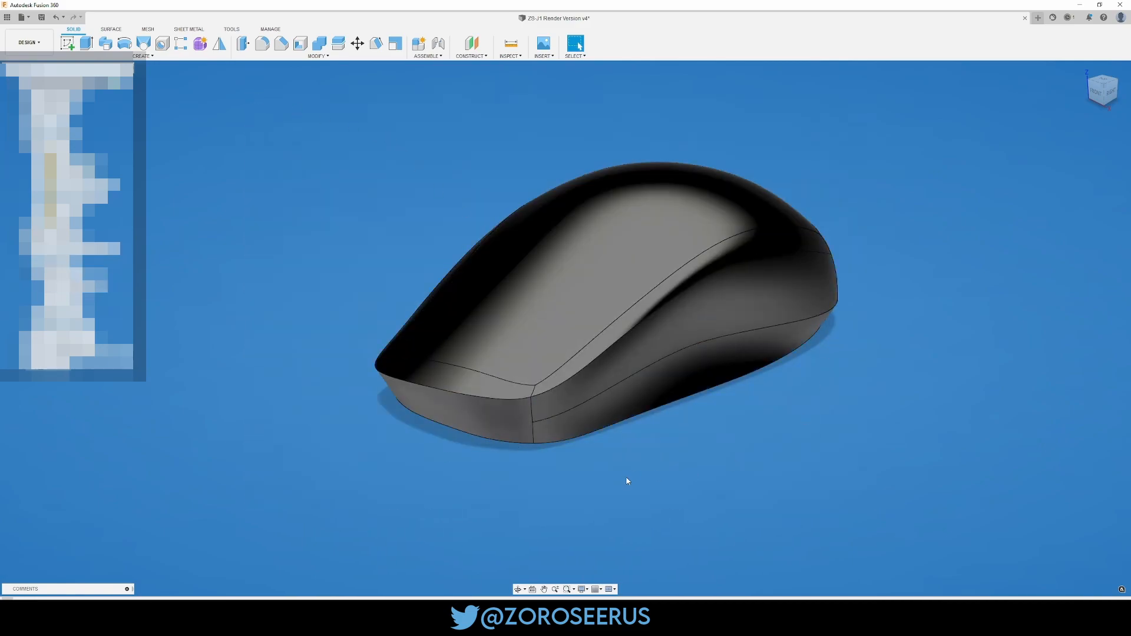
mouse_move(617, 470)
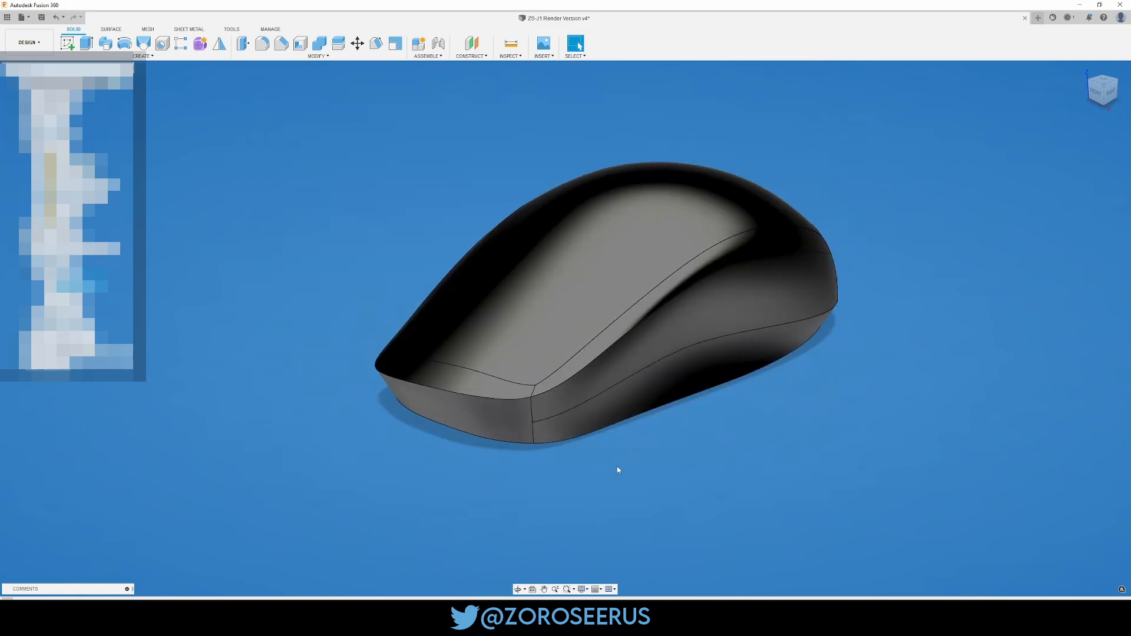
mouse_move(664, 460)
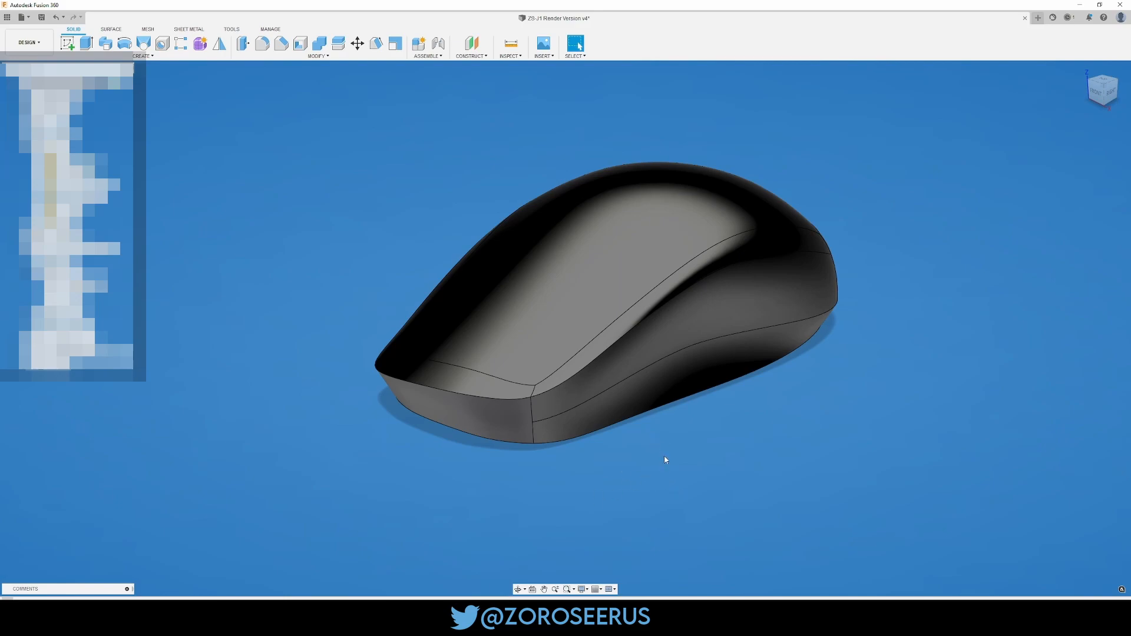
mouse_move(813, 495)
type("r/3dprintmything")
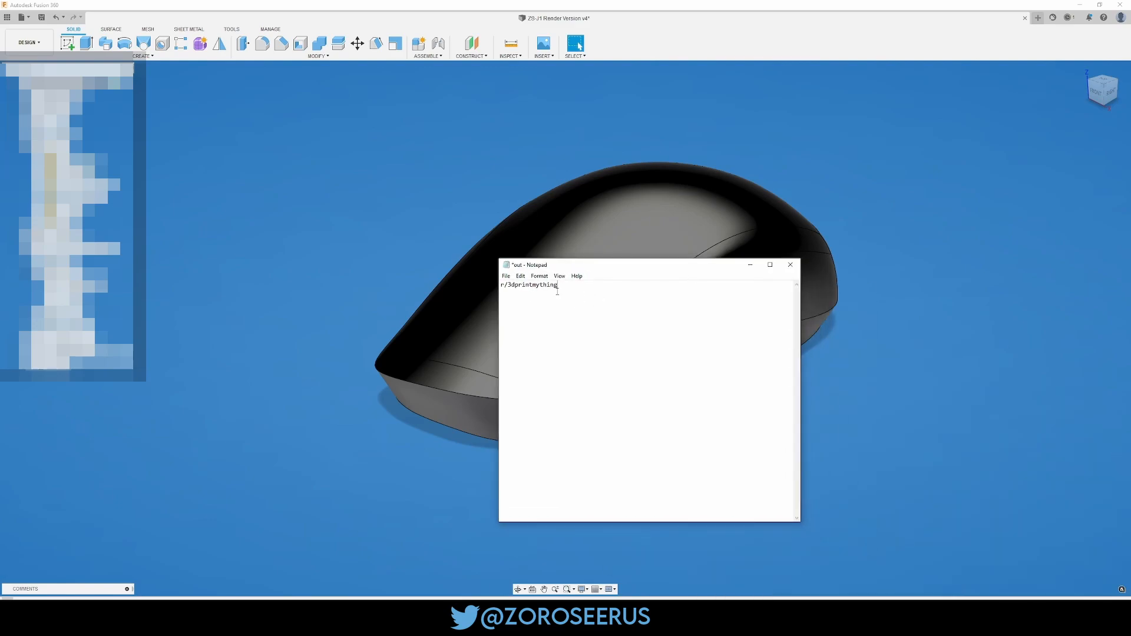
Bring the Notepad note reading r/3dprintmything into focus
left_click(790, 264)
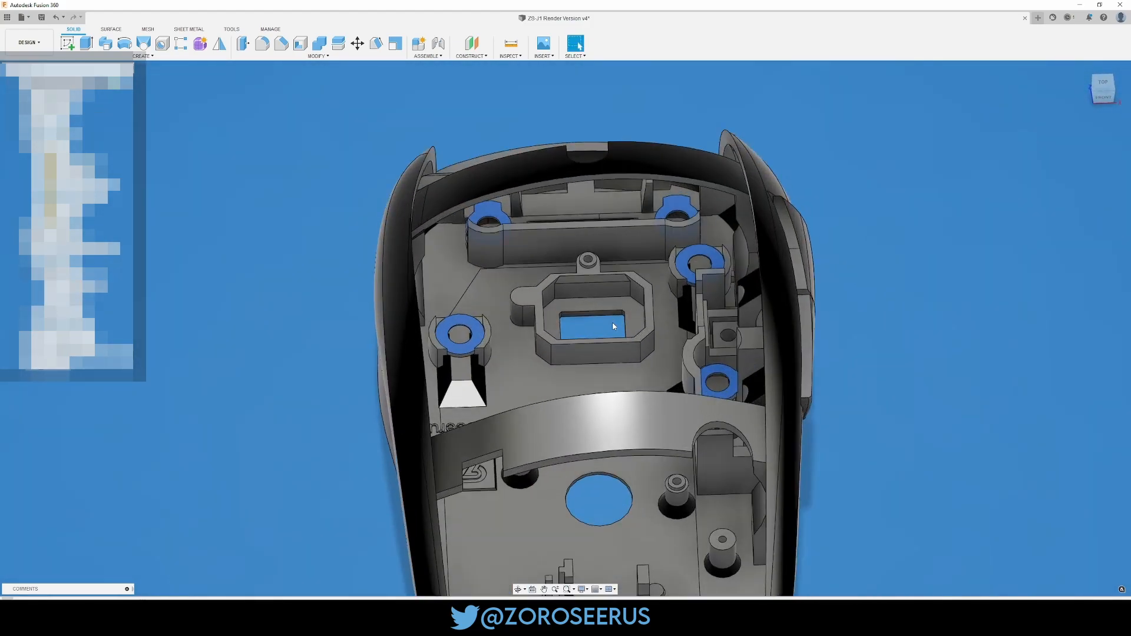
Orbit and zoom around the shell interior and select the round mounting post
left_click_drag(613, 325, 610, 361)
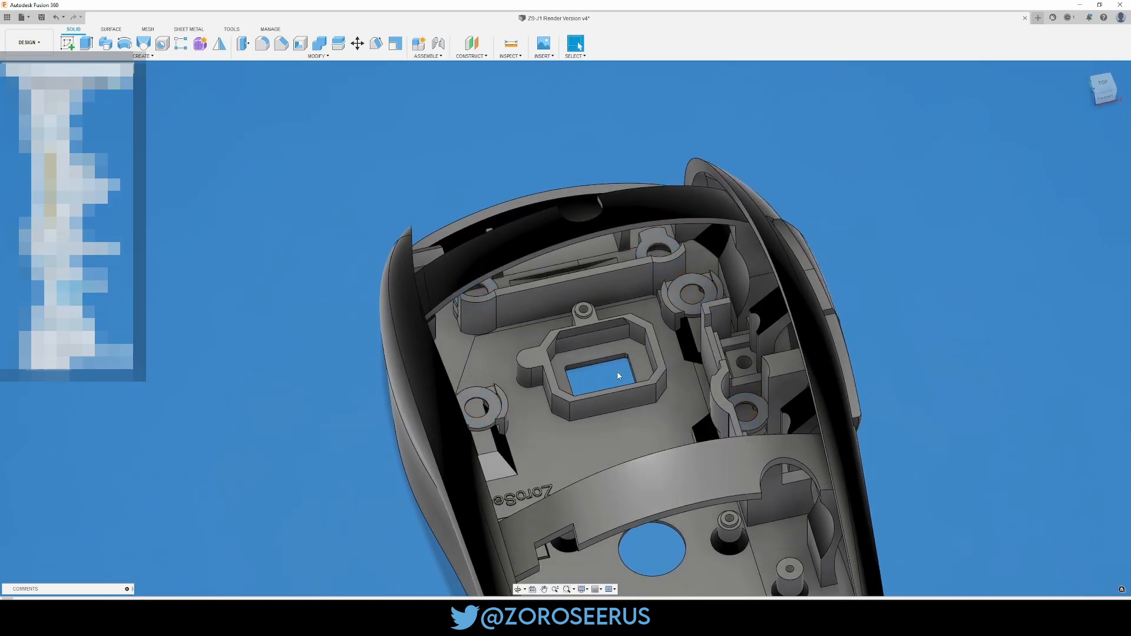
left_click_drag(617, 375, 608, 373)
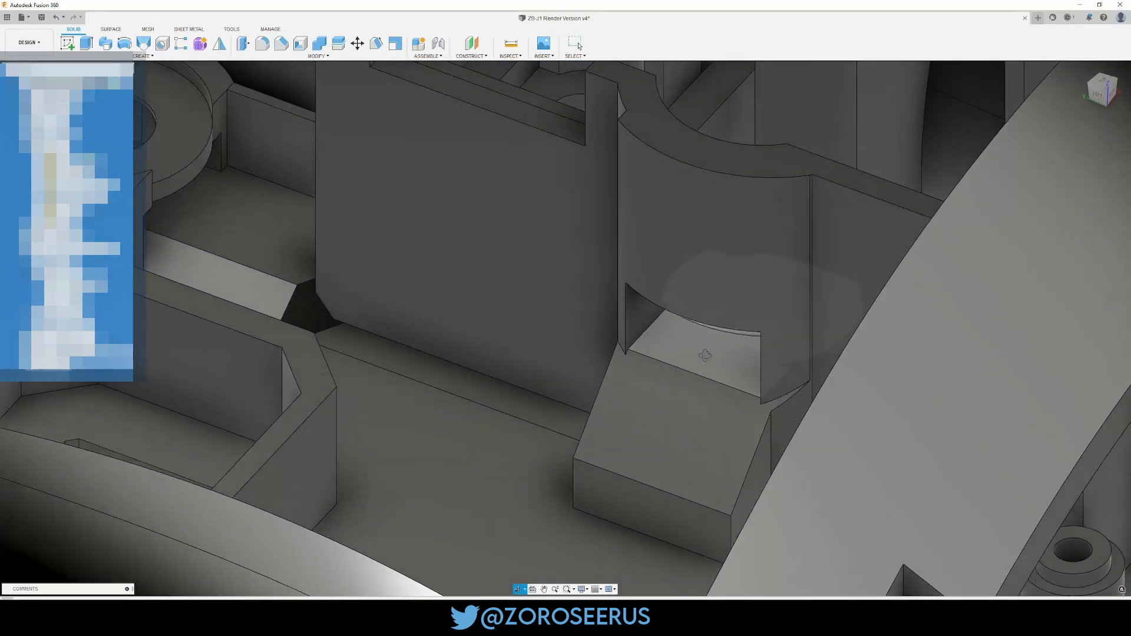
left_click_drag(705, 354, 560, 344)
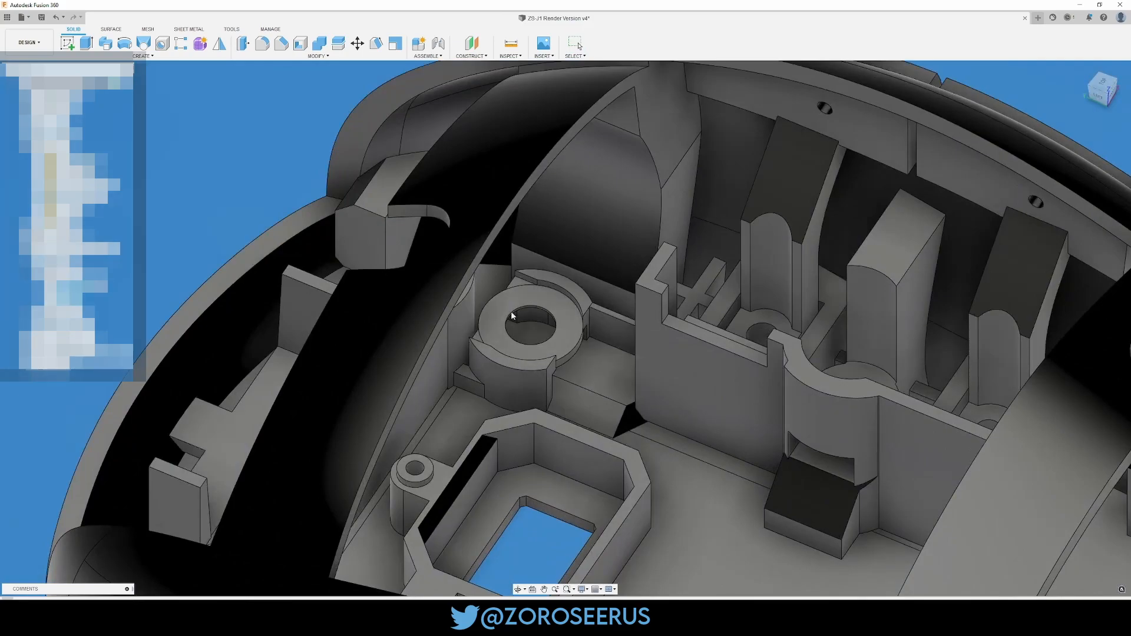
left_click(534, 325)
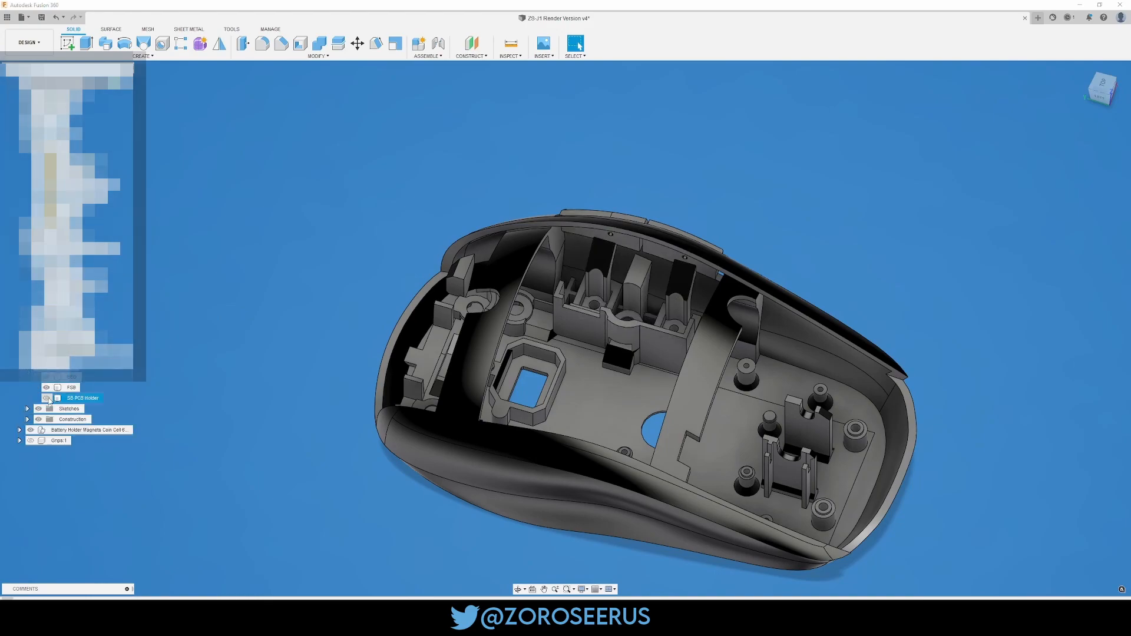
Zoom the Fusion 360 view, then switch to SuperSlicer's empty build plate
scroll("up", 3)
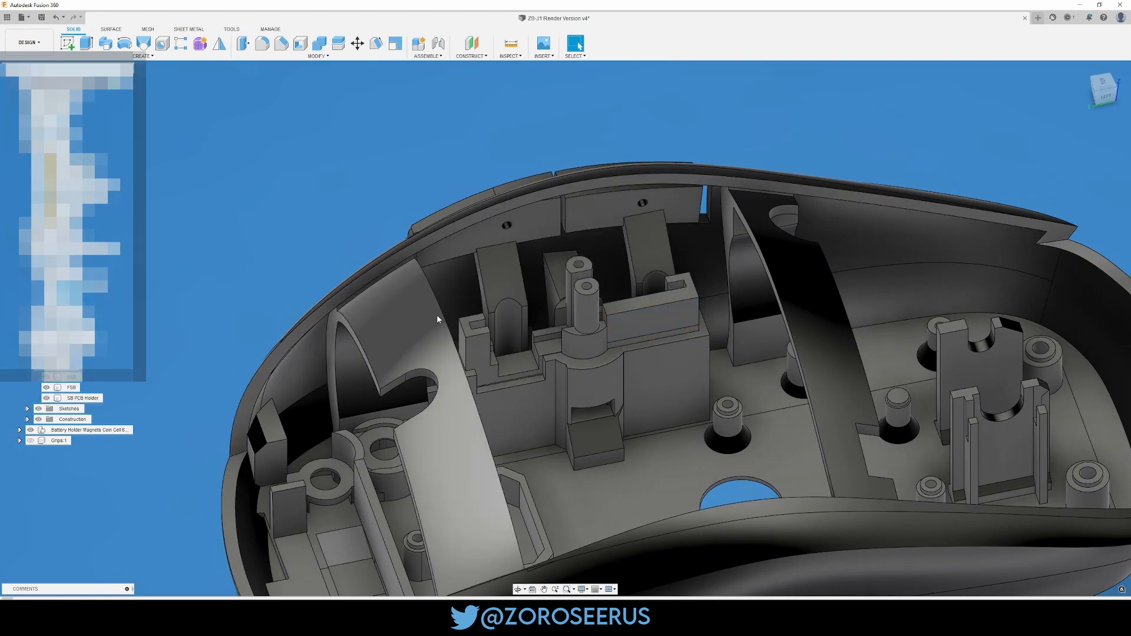
left_click(80, 398)
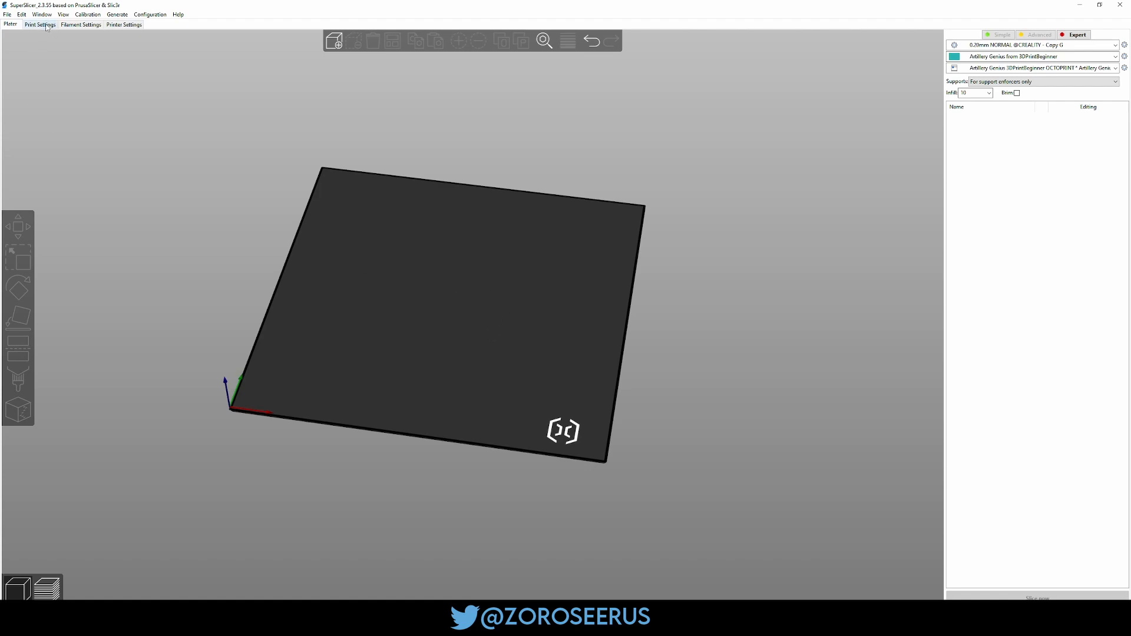
left_click(41, 24)
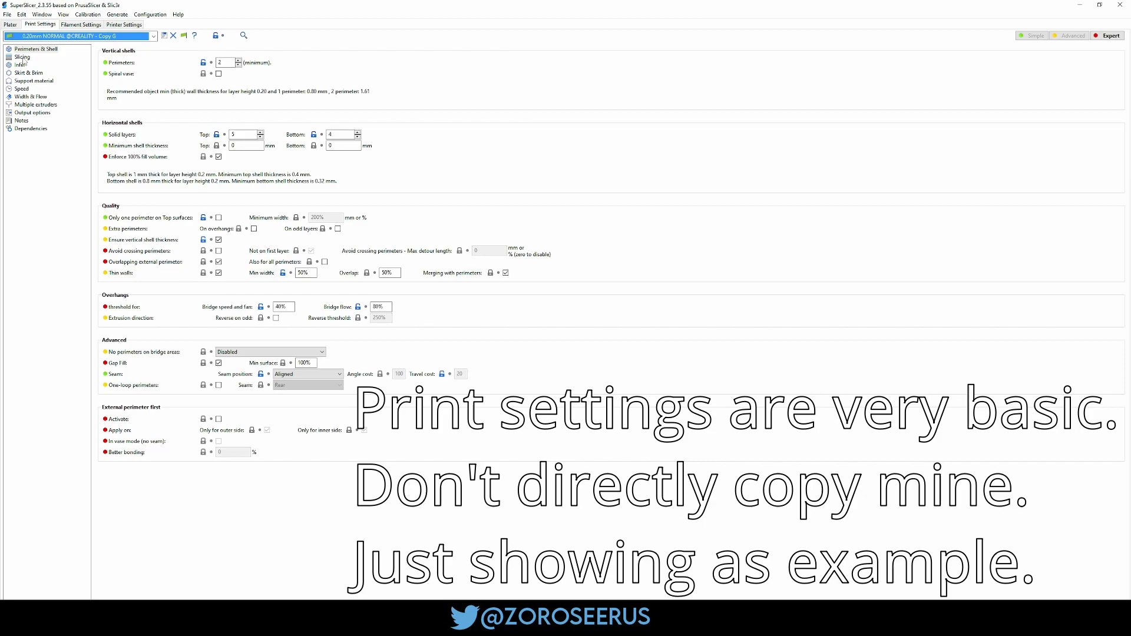
left_click(22, 65)
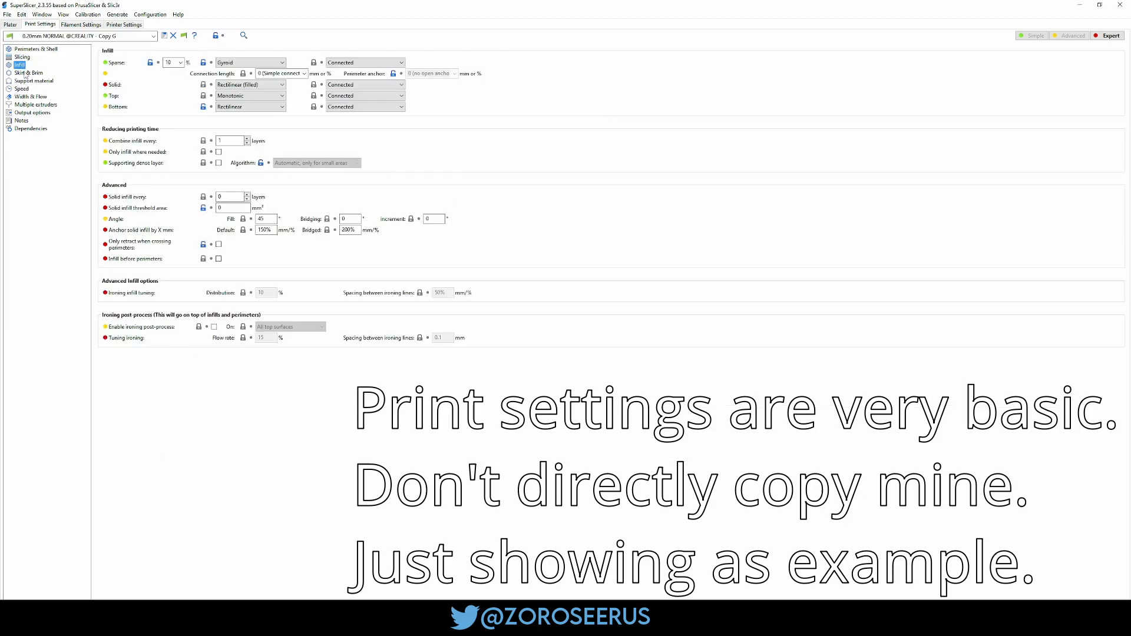
left_click(29, 72)
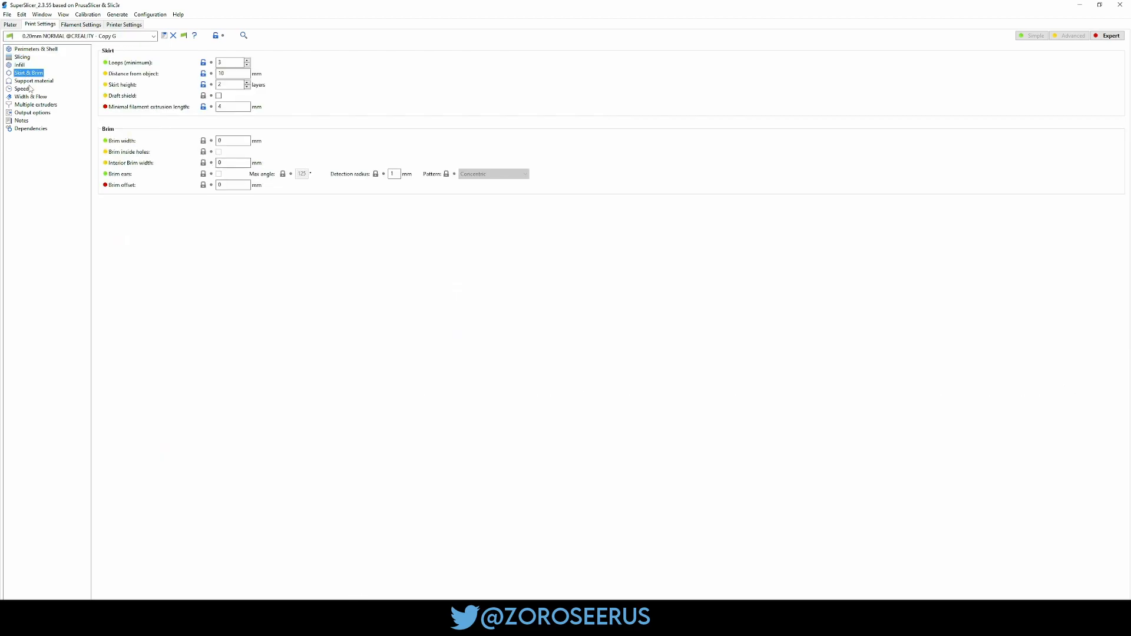
left_click(33, 81)
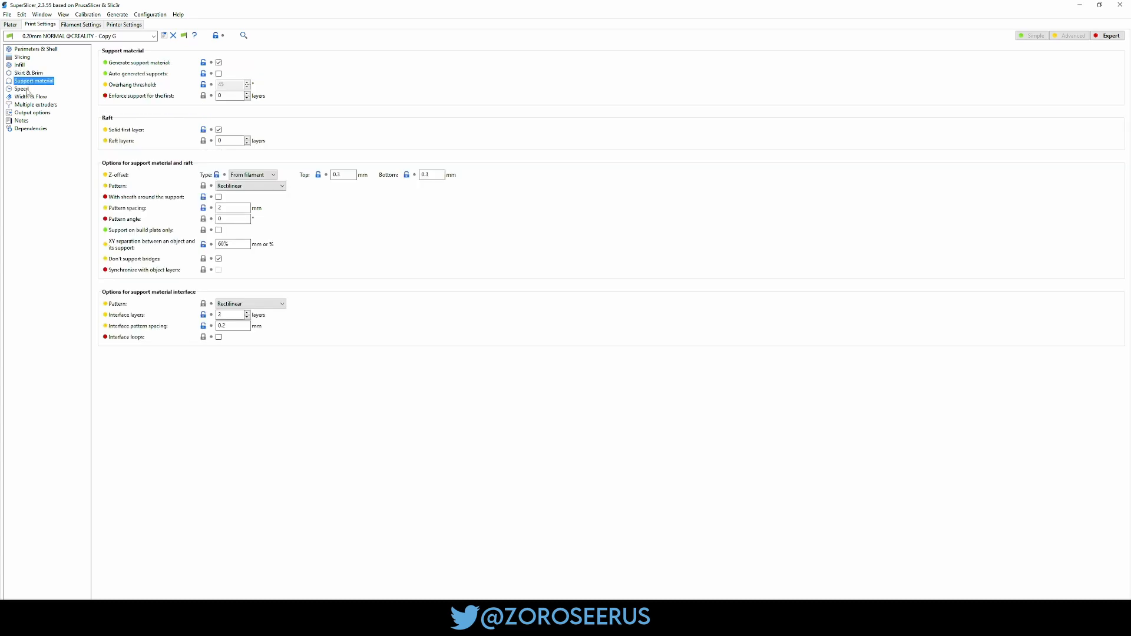
left_click(31, 96)
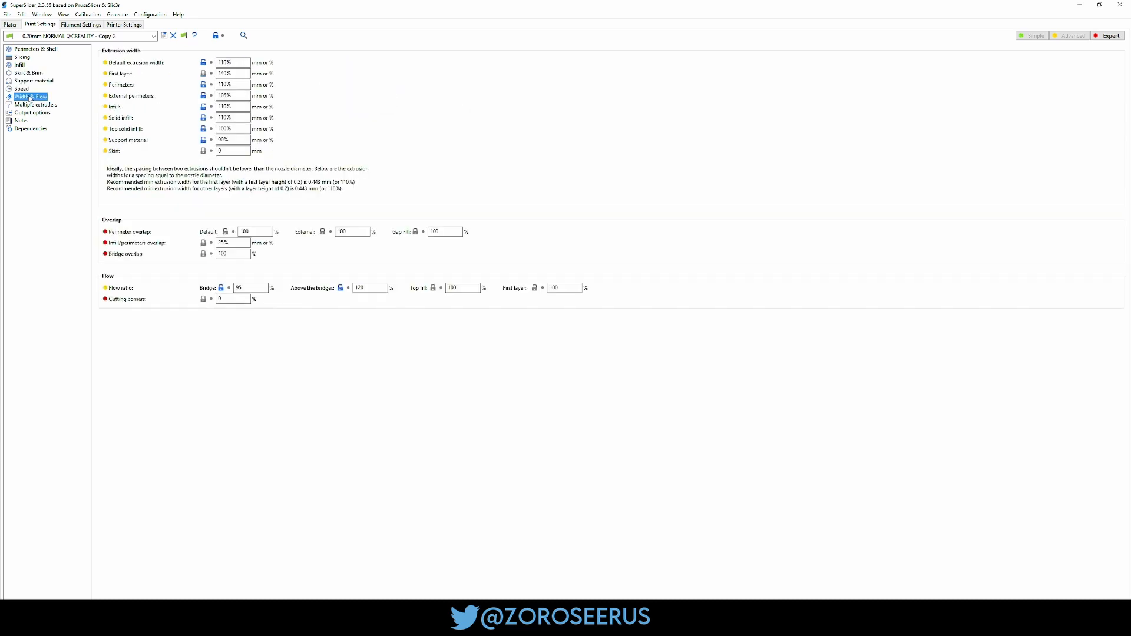
left_click(35, 105)
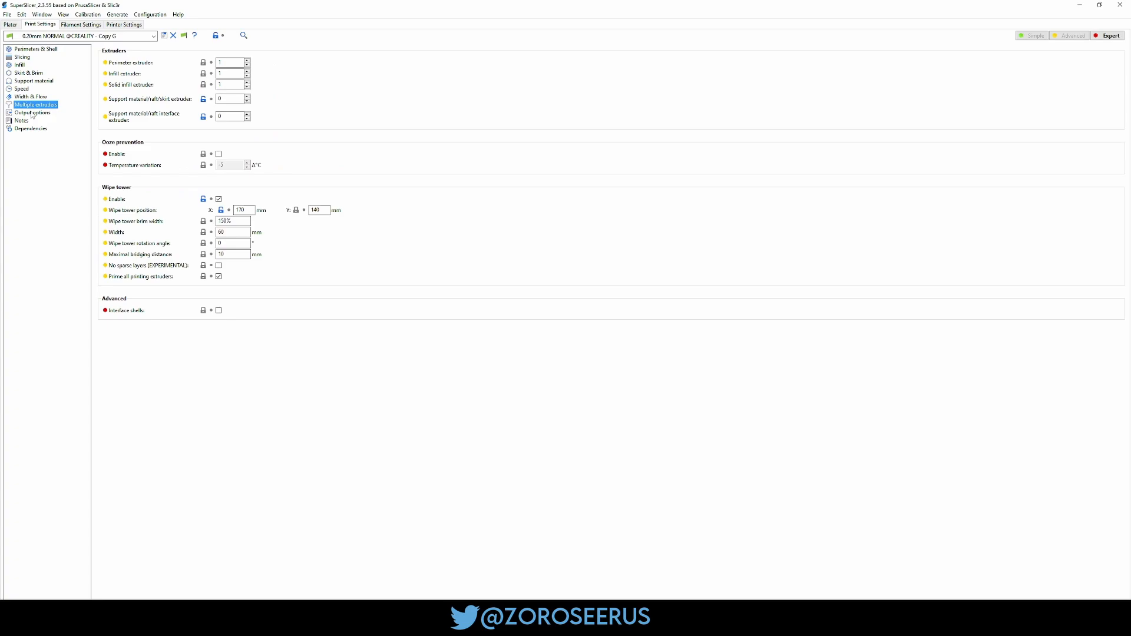
left_click(33, 112)
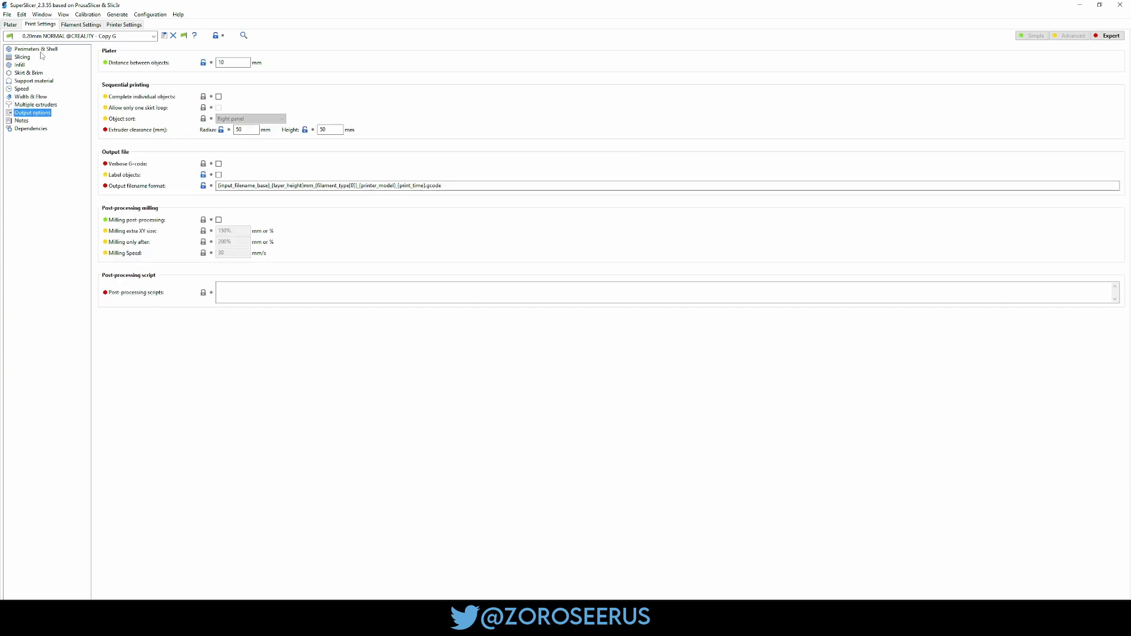
left_click(29, 49)
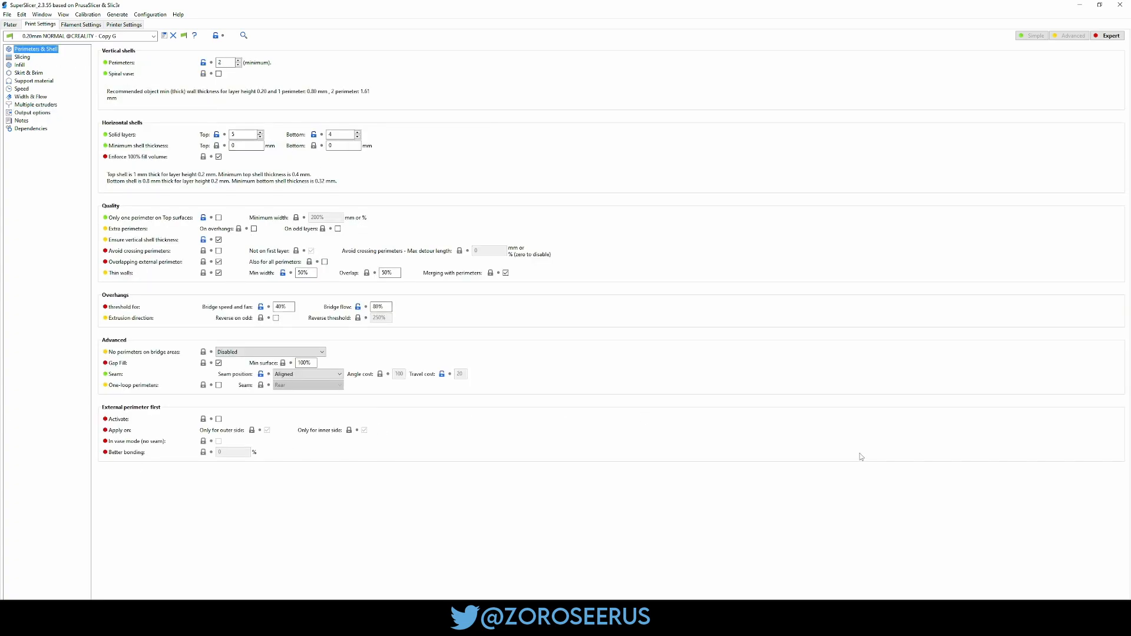
left_click(9, 23)
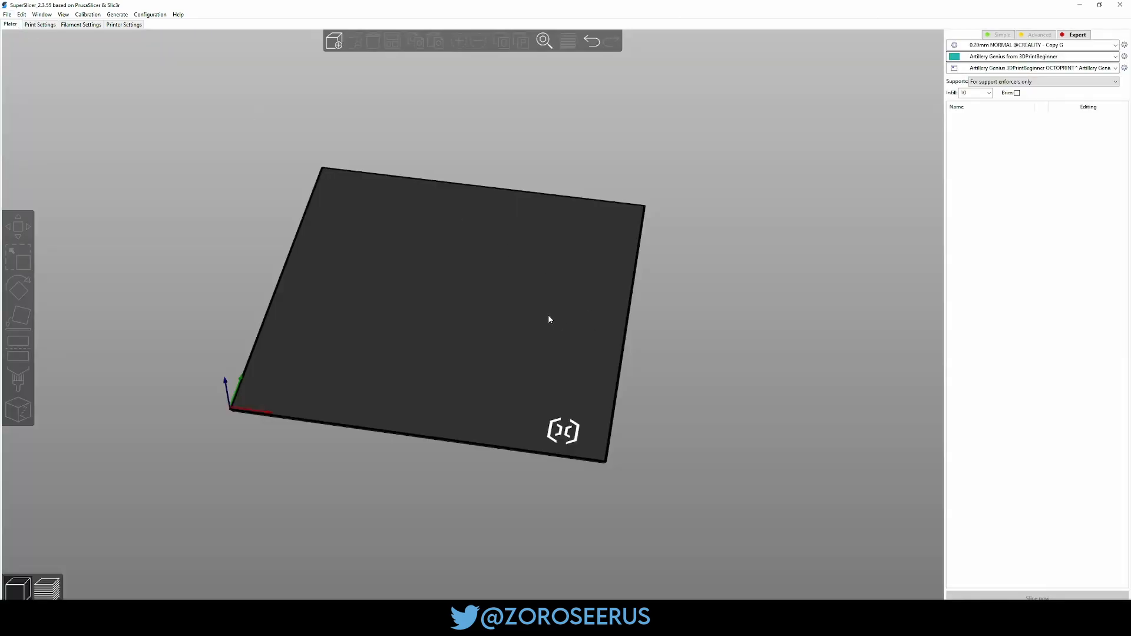
Import the Back Side Button and Front Side Button models onto the plate
left_click(334, 41)
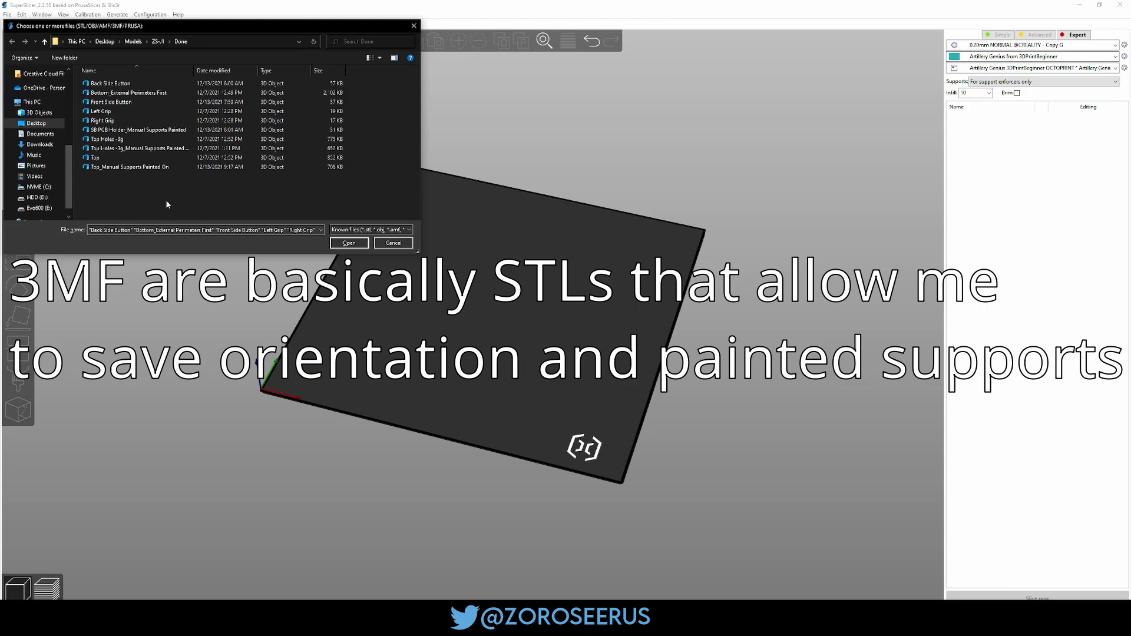
left_click(138, 130)
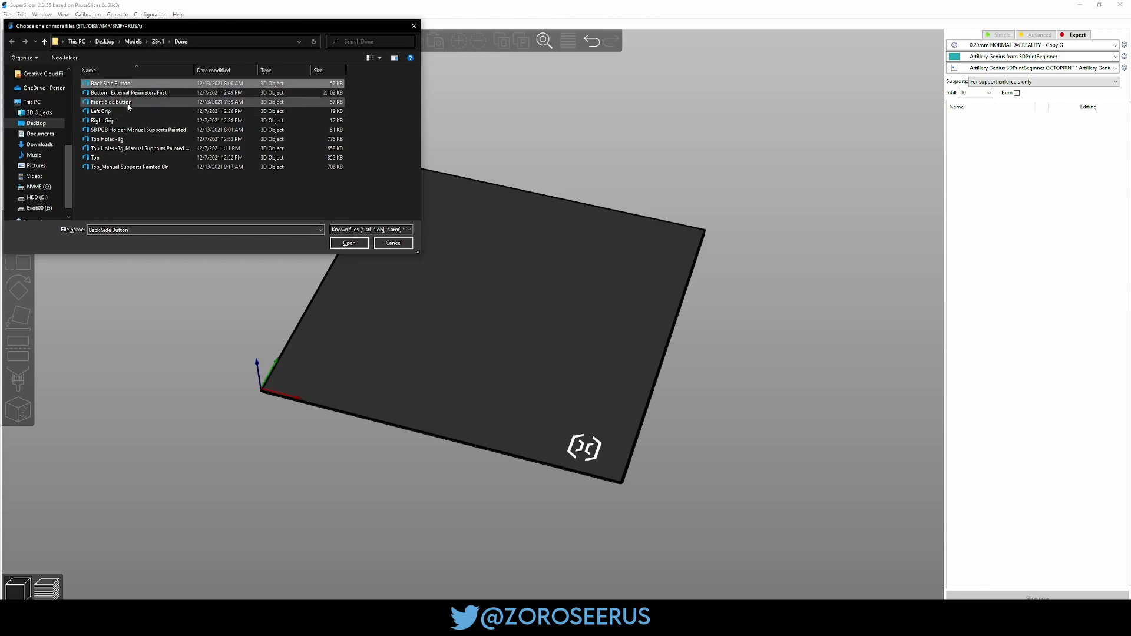
left_click(348, 242)
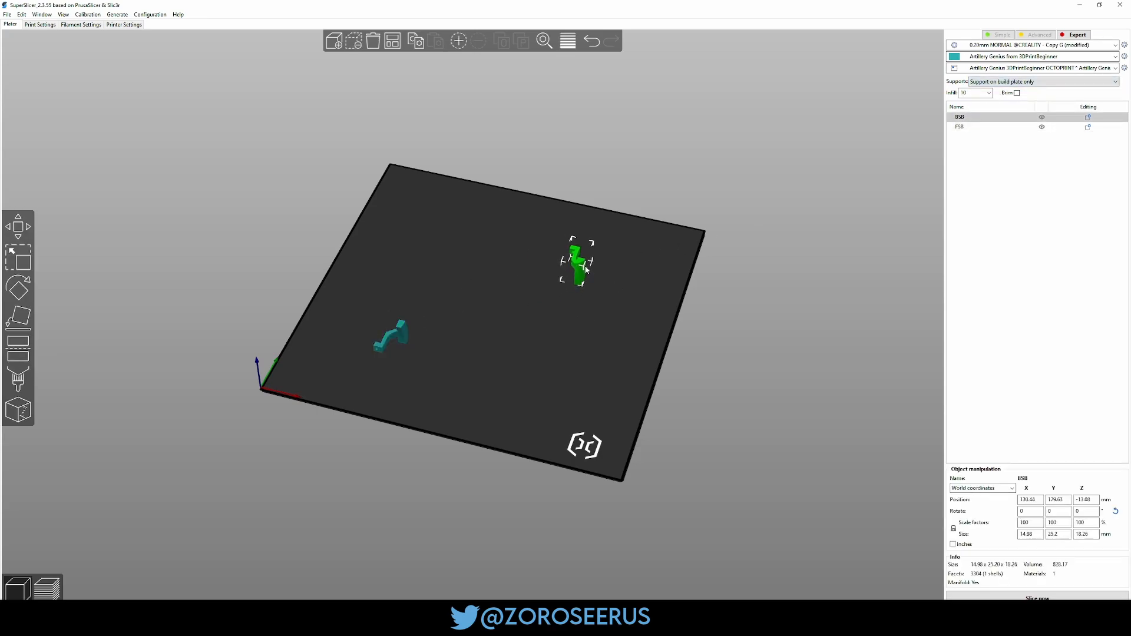
left_click(39, 24)
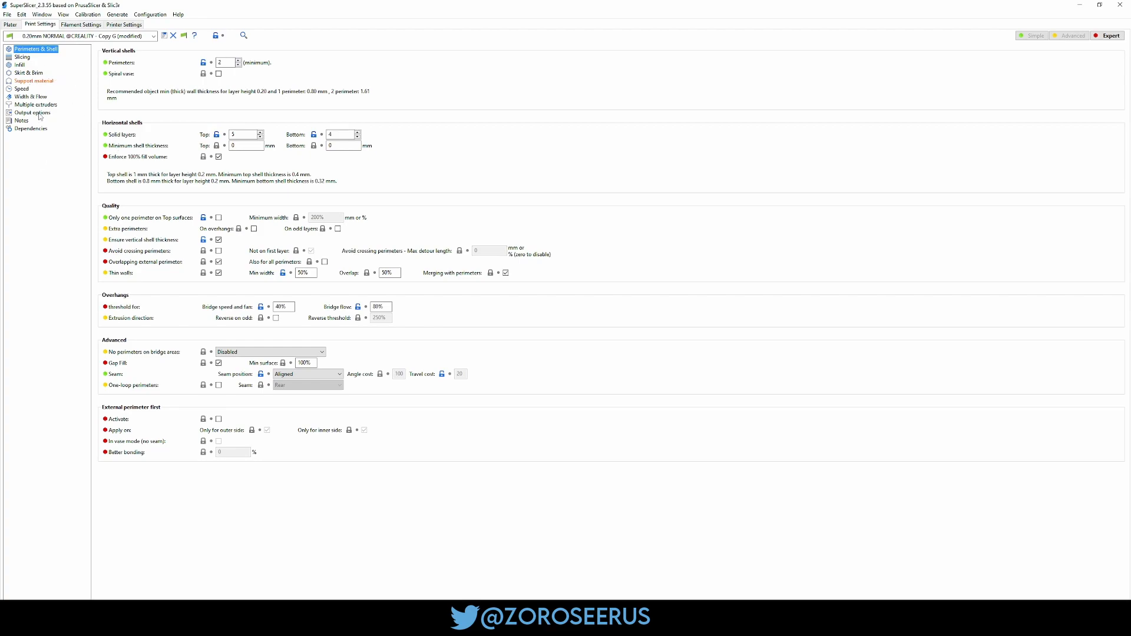
Enable Complete individual objects and External perimeters first, then return to the plater
left_click(10, 24)
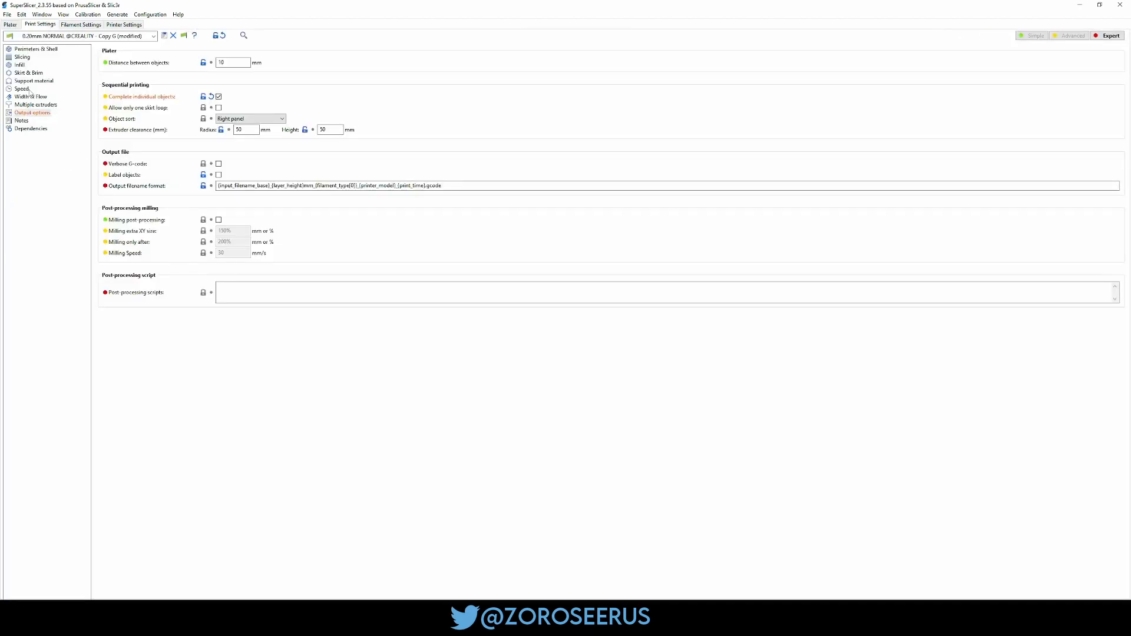
left_click(36, 48)
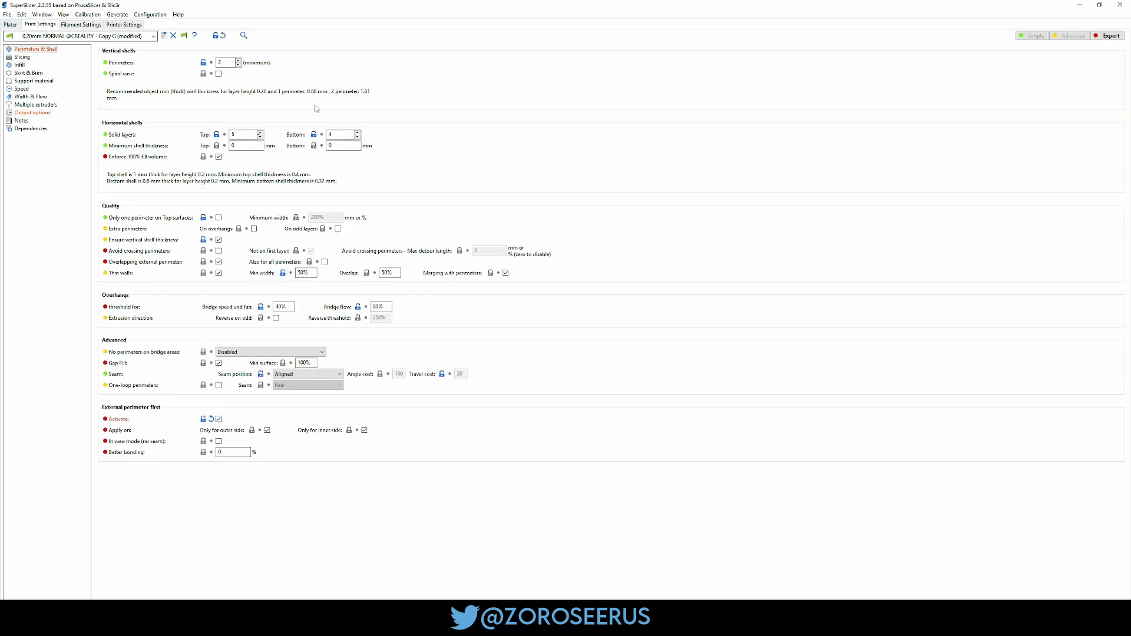
left_click(9, 24)
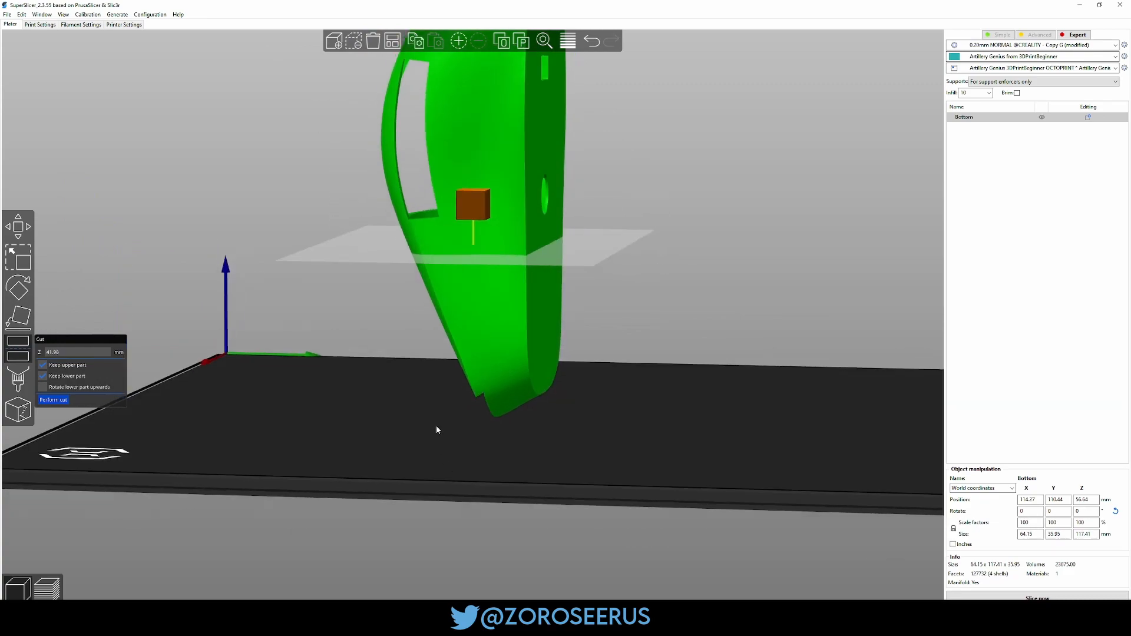
Cancel the cut, review print settings, and slice the Bottom shell
left_click(53, 399)
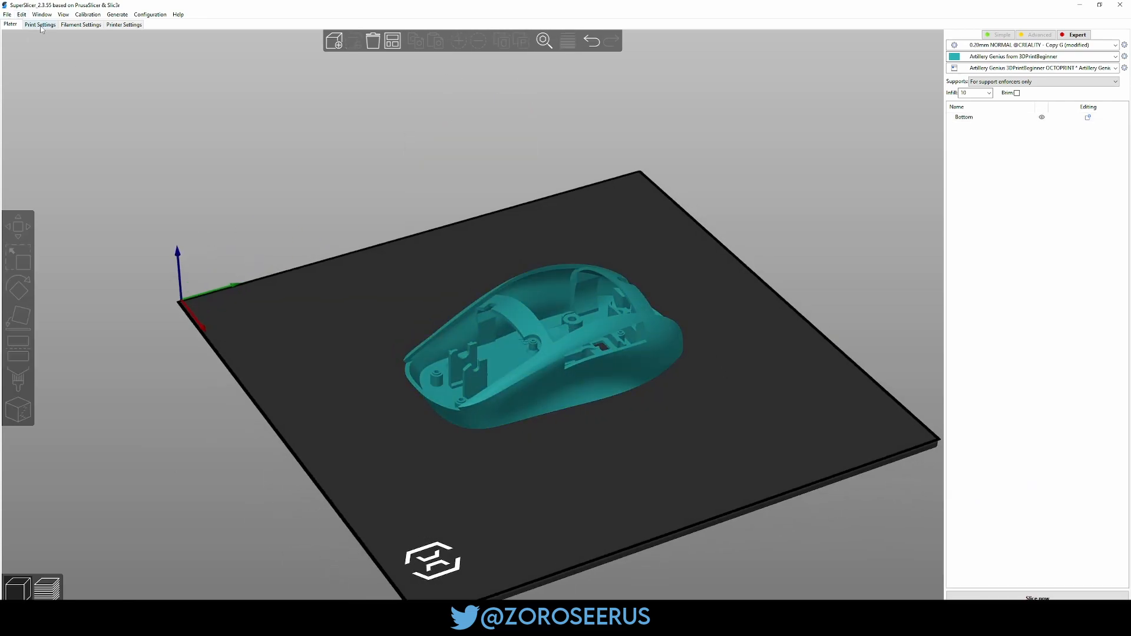
left_click(40, 24)
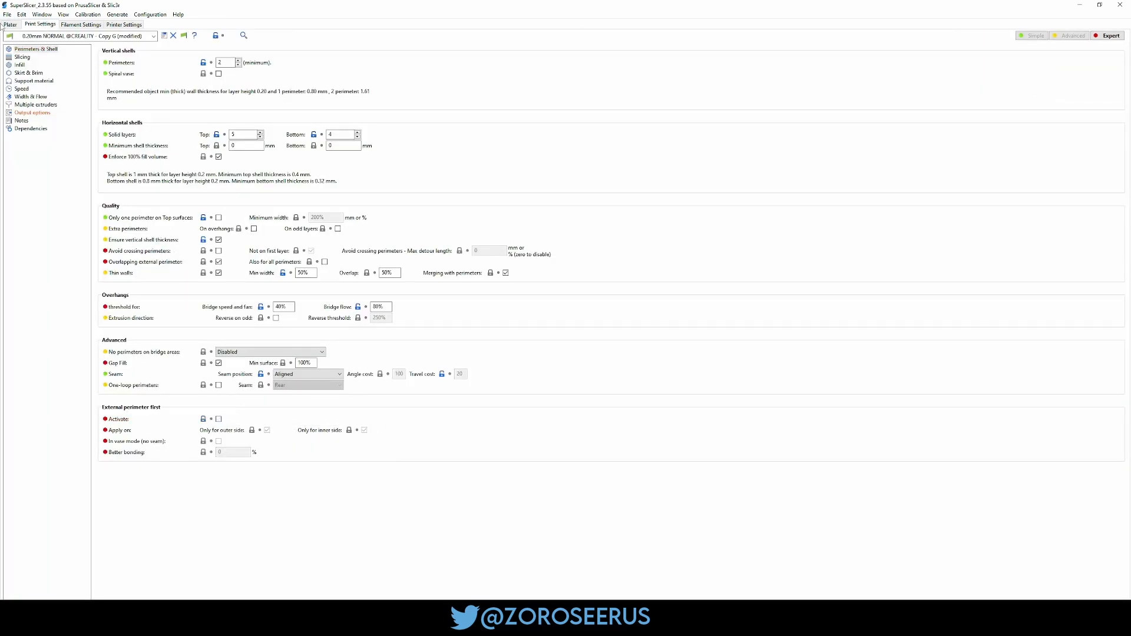
left_click(10, 24)
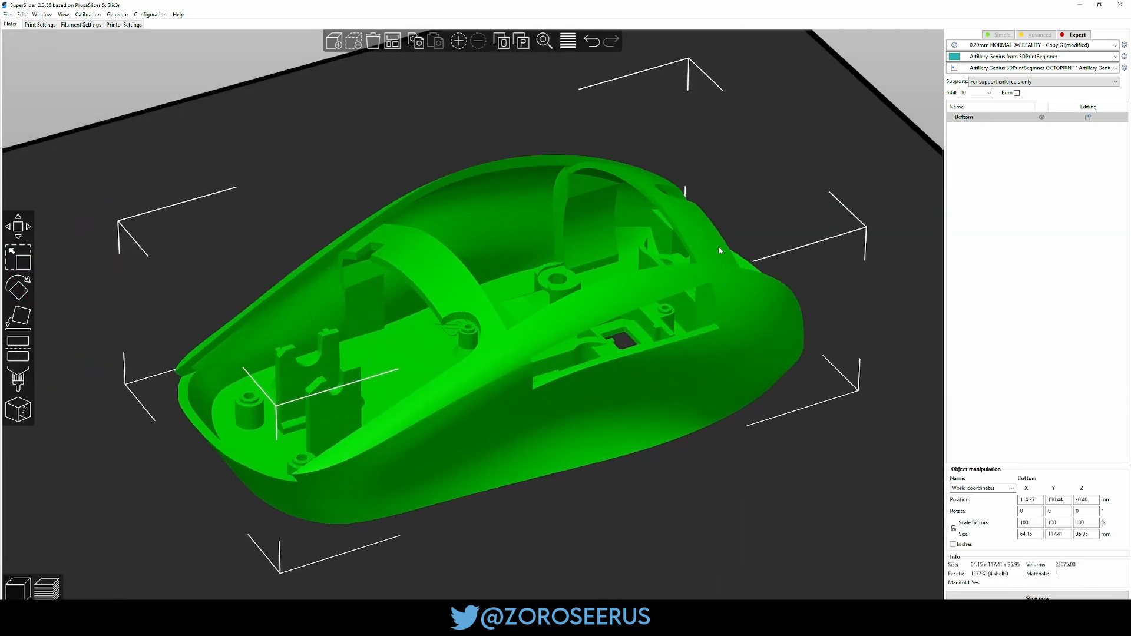
left_click(17, 377)
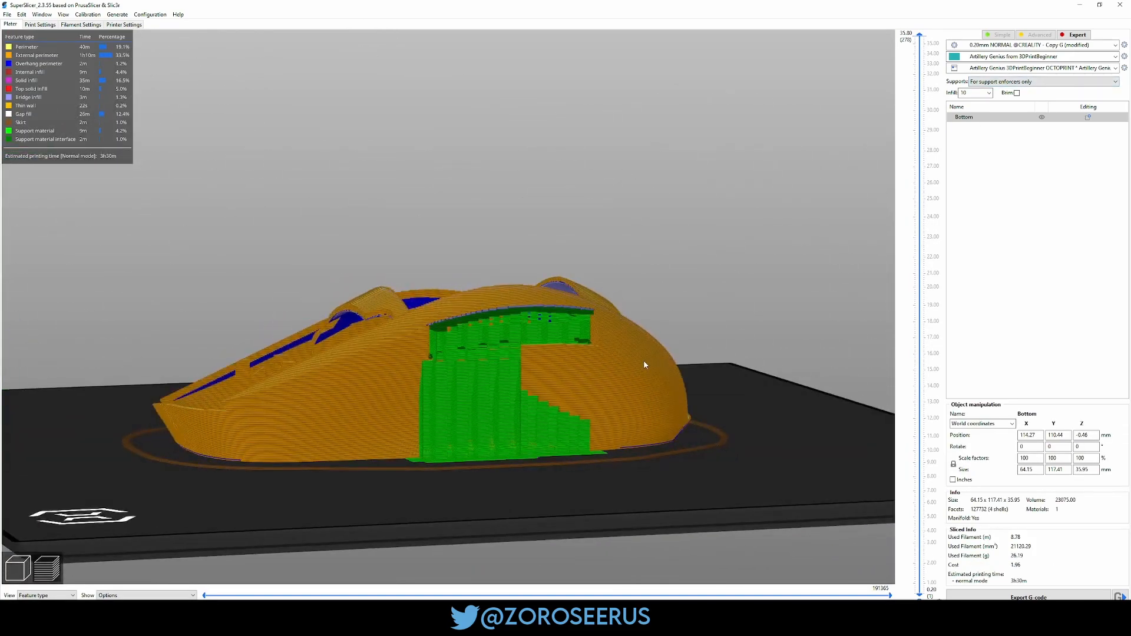
Orbit the sliced Bottom shell preview to inspect the supports inside
left_click_drag(644, 365, 649, 228)
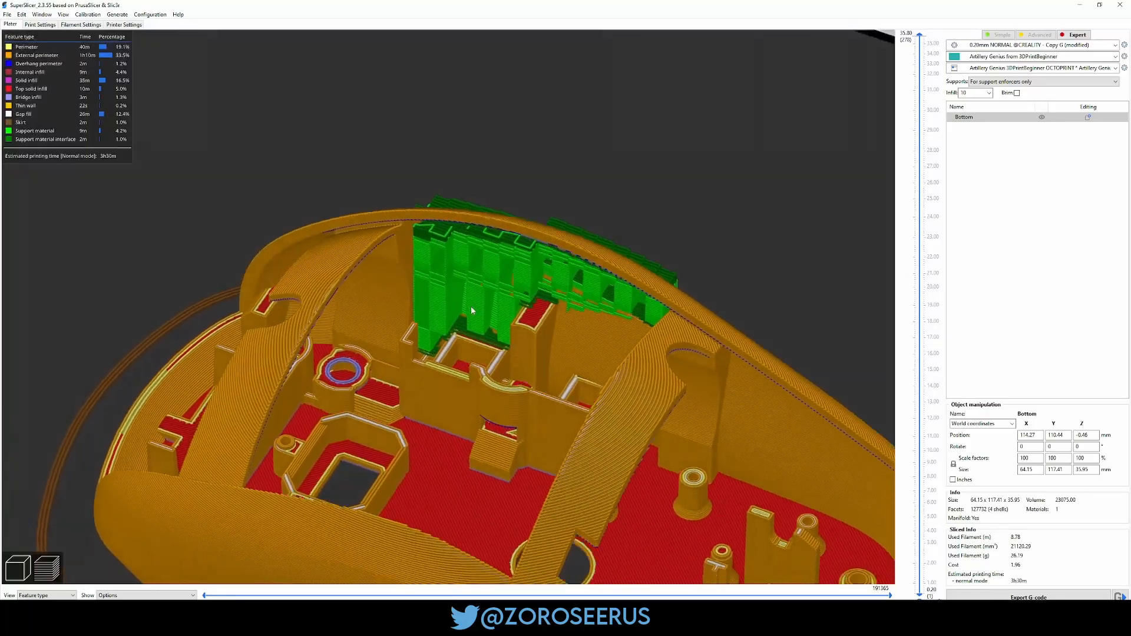
left_click_drag(469, 310, 467, 302)
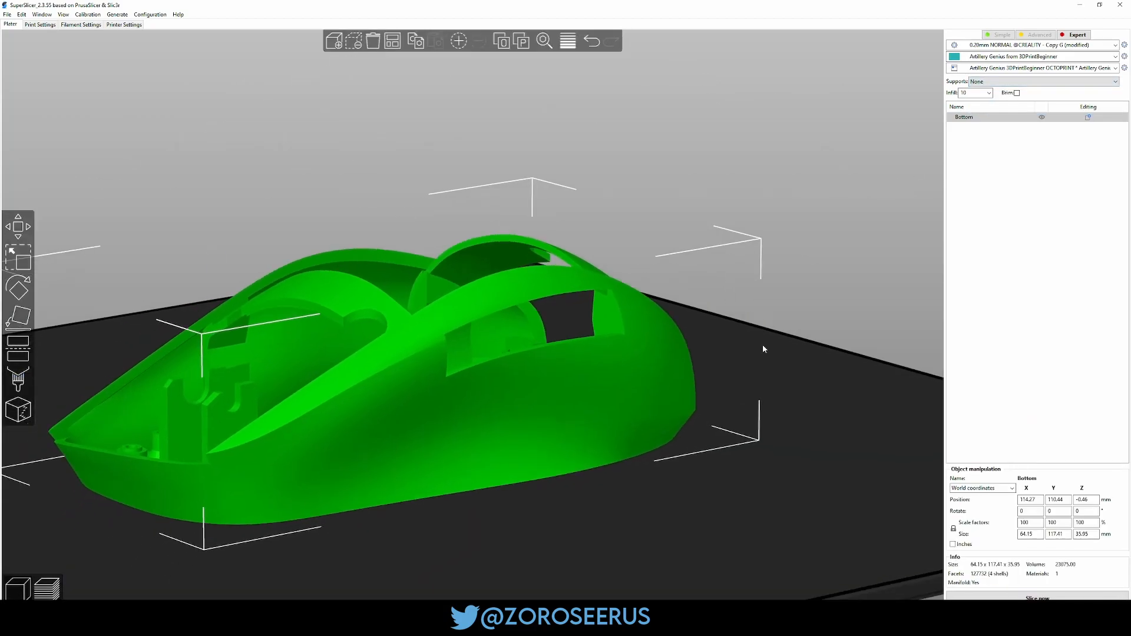
Exit paint-on supports, delete the Bottom shell and open the STL import file chooser
left_click(17, 379)
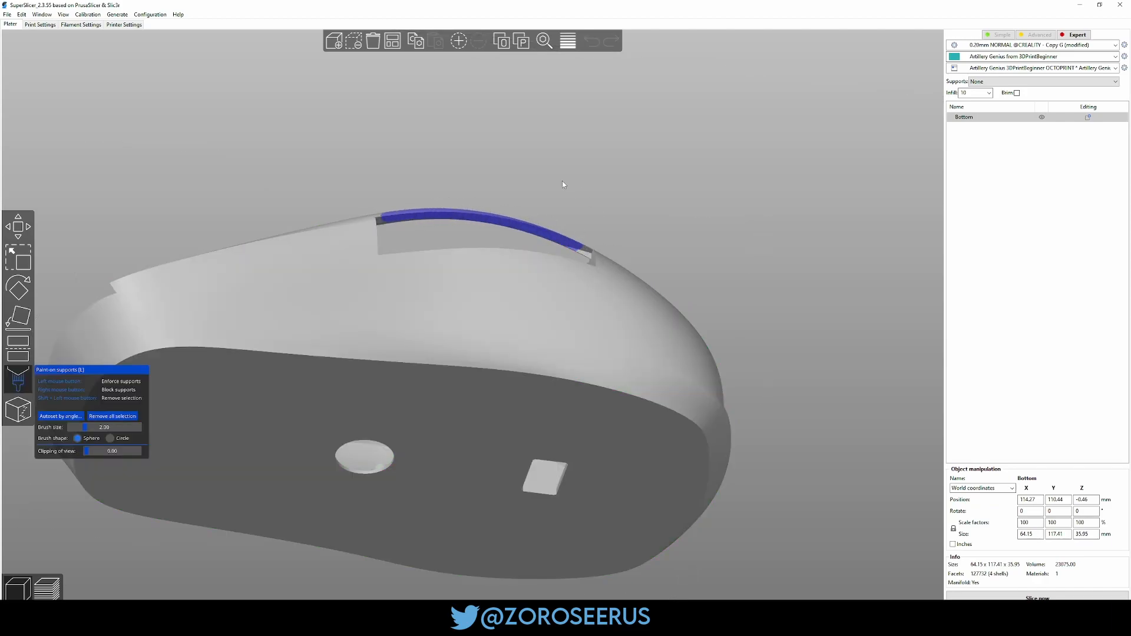
left_click_drag(563, 184, 678, 364)
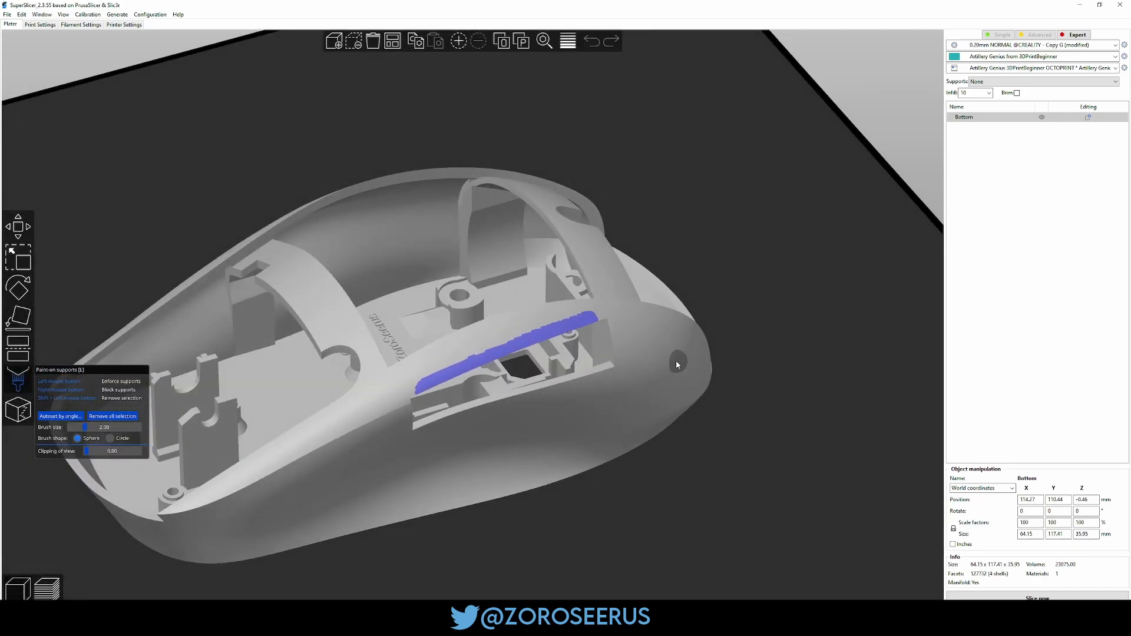
left_click(488, 354)
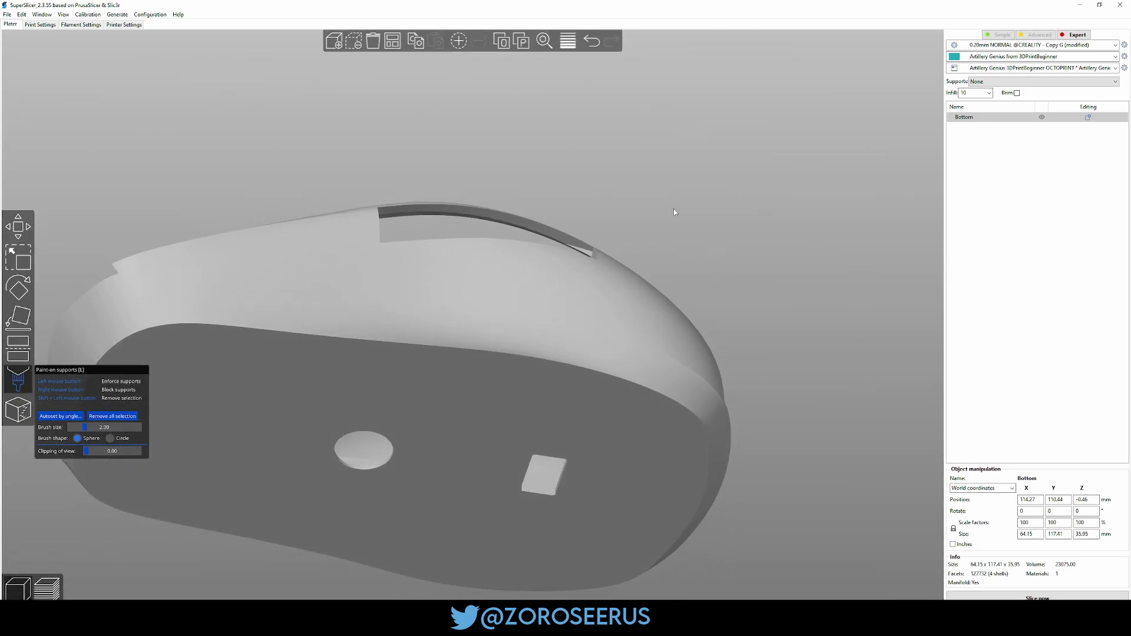
left_click_drag(674, 212, 671, 282)
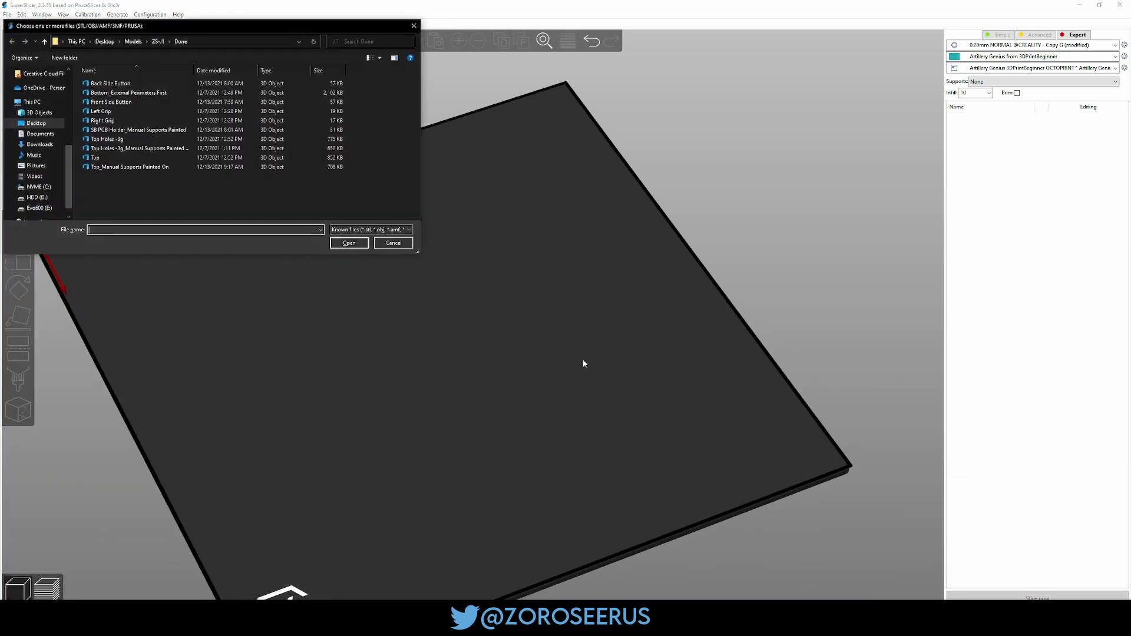
mouse_move(183, 205)
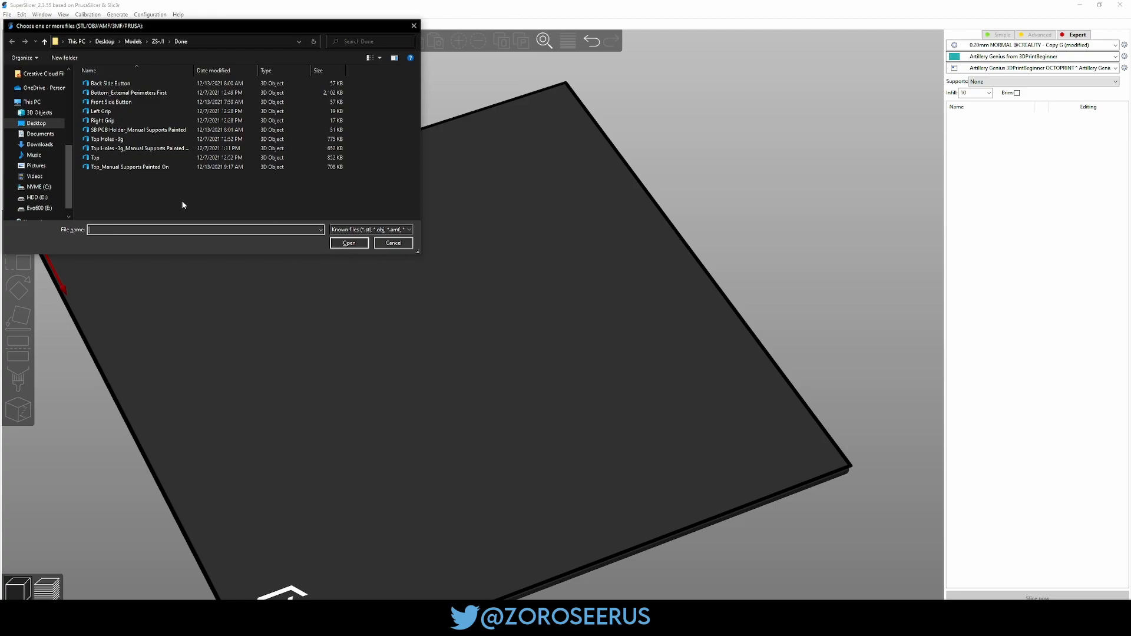
Load the Left Grip and Right Grip files, then swap them for SB PCB Holder
left_click(101, 111)
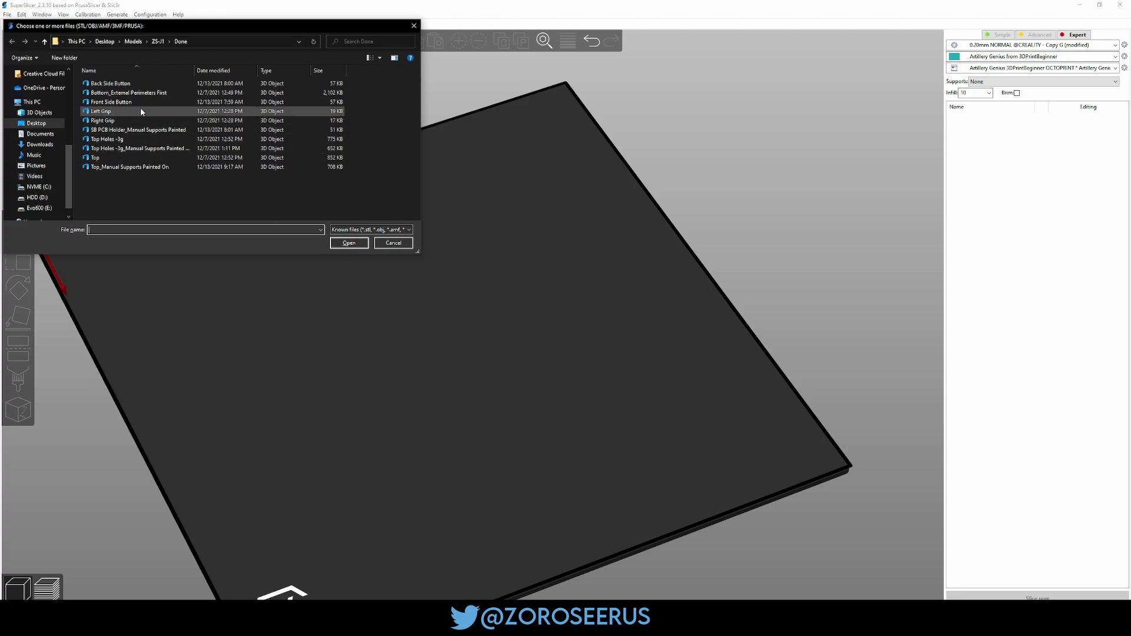
left_click(102, 120)
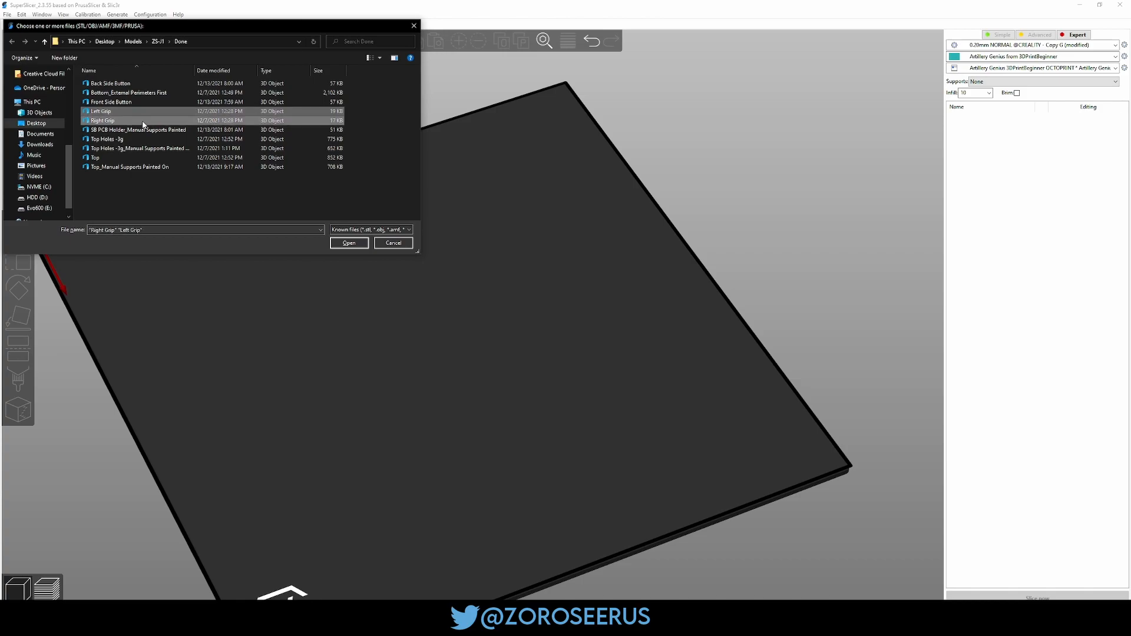
left_click(349, 244)
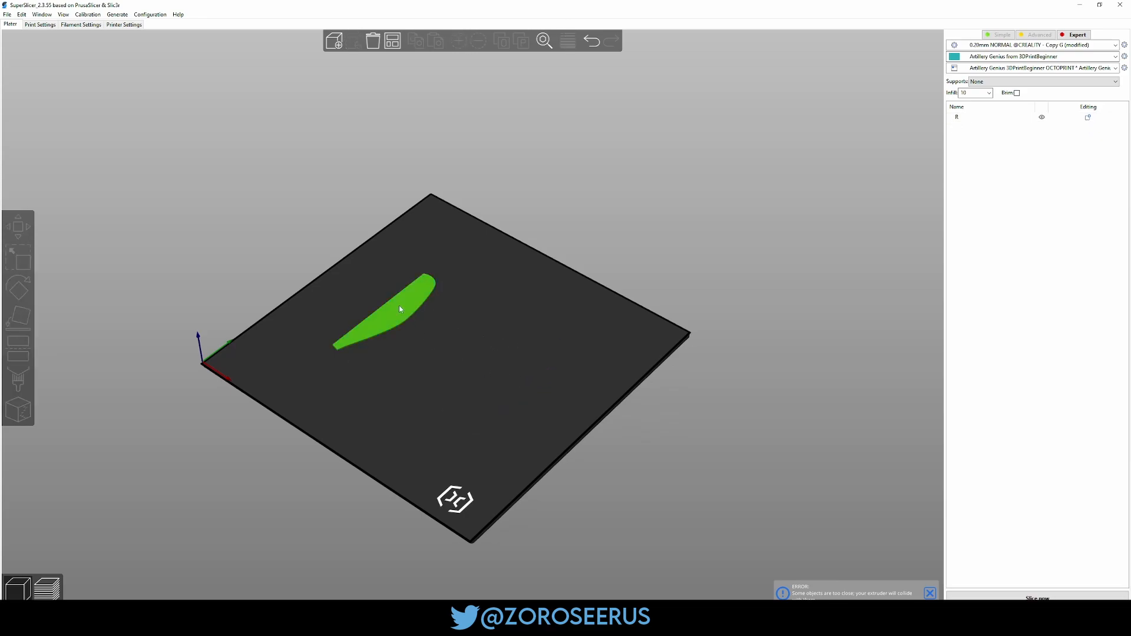
left_click(333, 41)
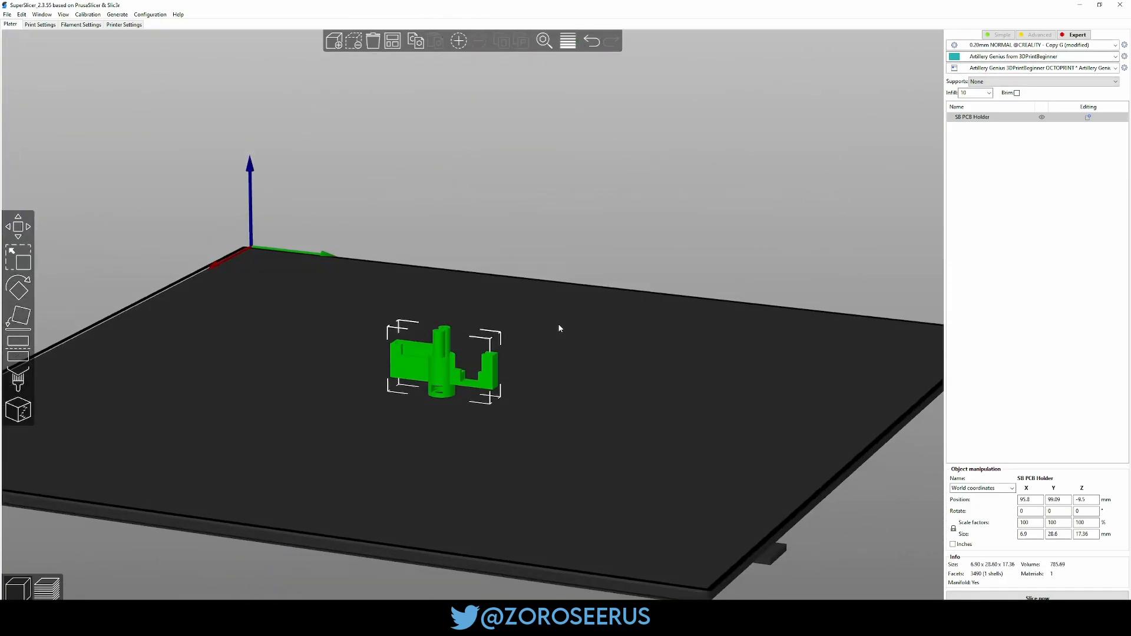
Set SB PCB Holder supports to 'Support on build plate only' and slice it
left_click(1039, 81)
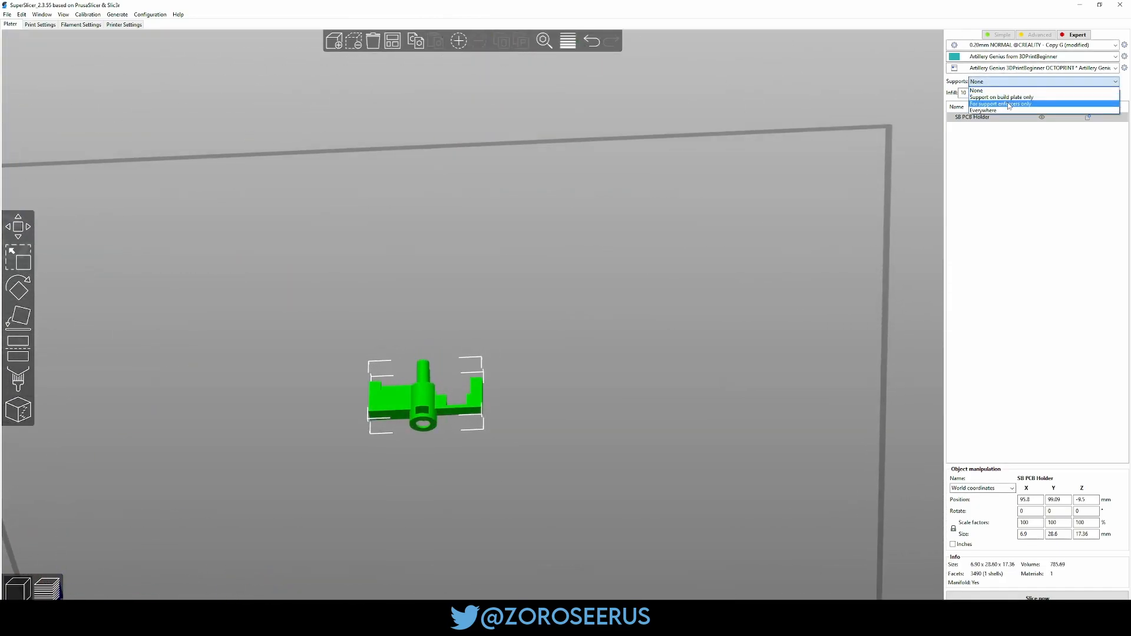
left_click(999, 103)
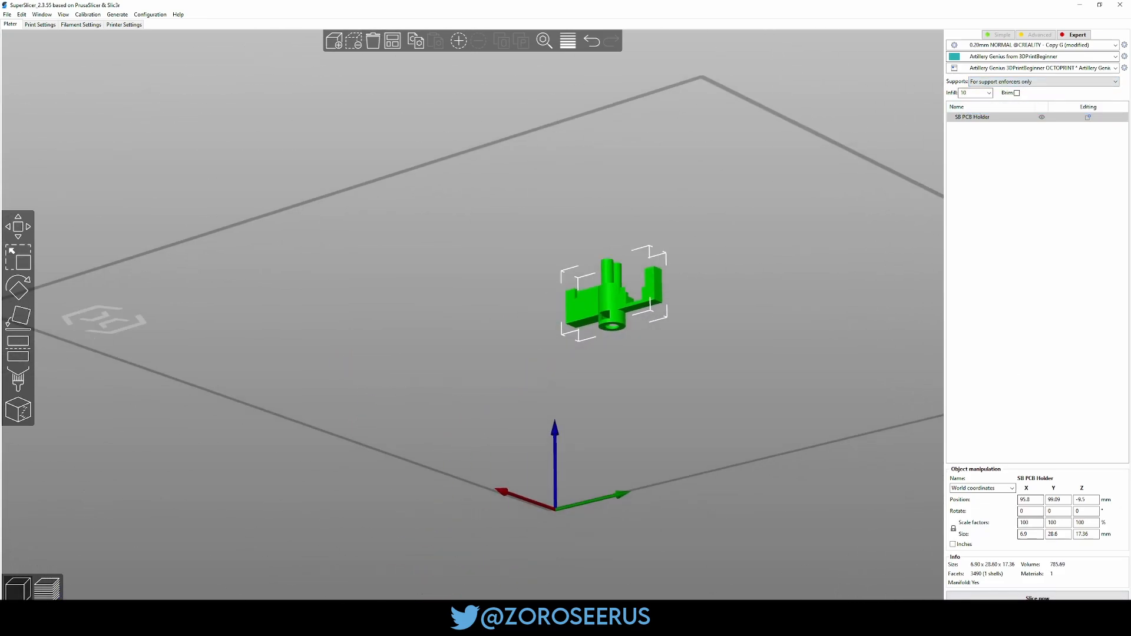
left_click(1037, 598)
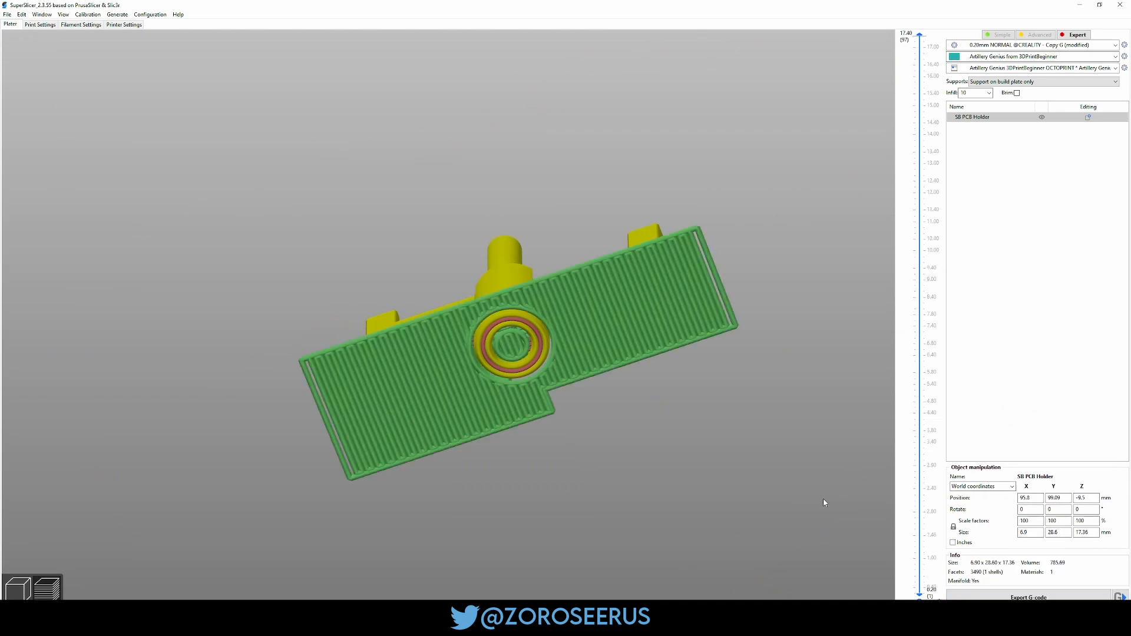
Inspect the sliced support layers, then set supports to 'For support enforcers only'
left_click(43, 568)
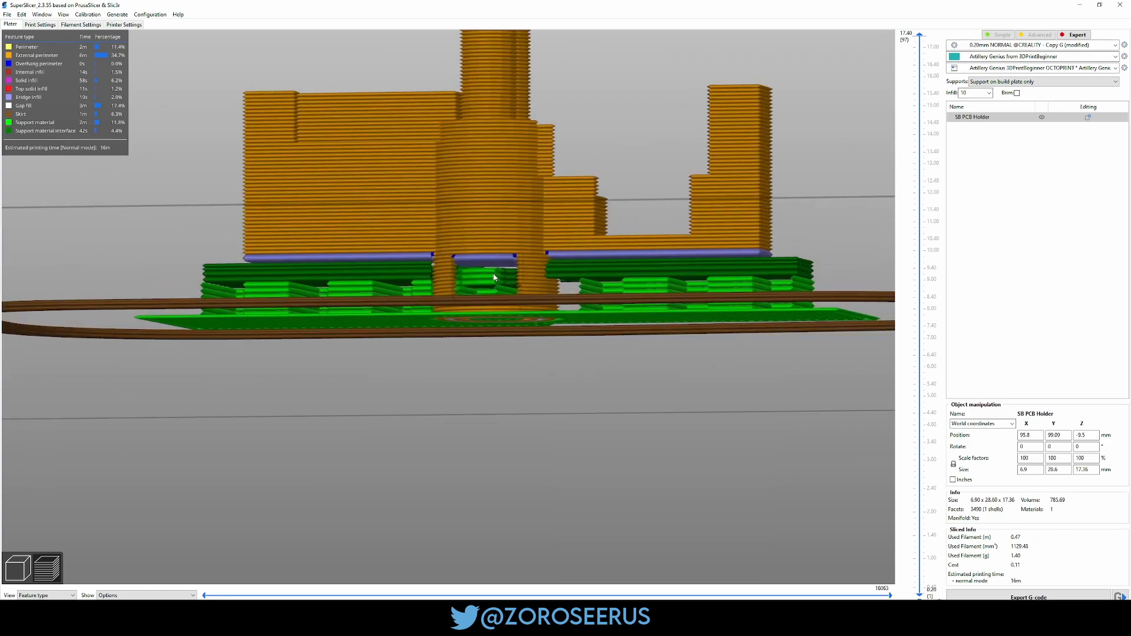
left_click_drag(495, 277, 507, 356)
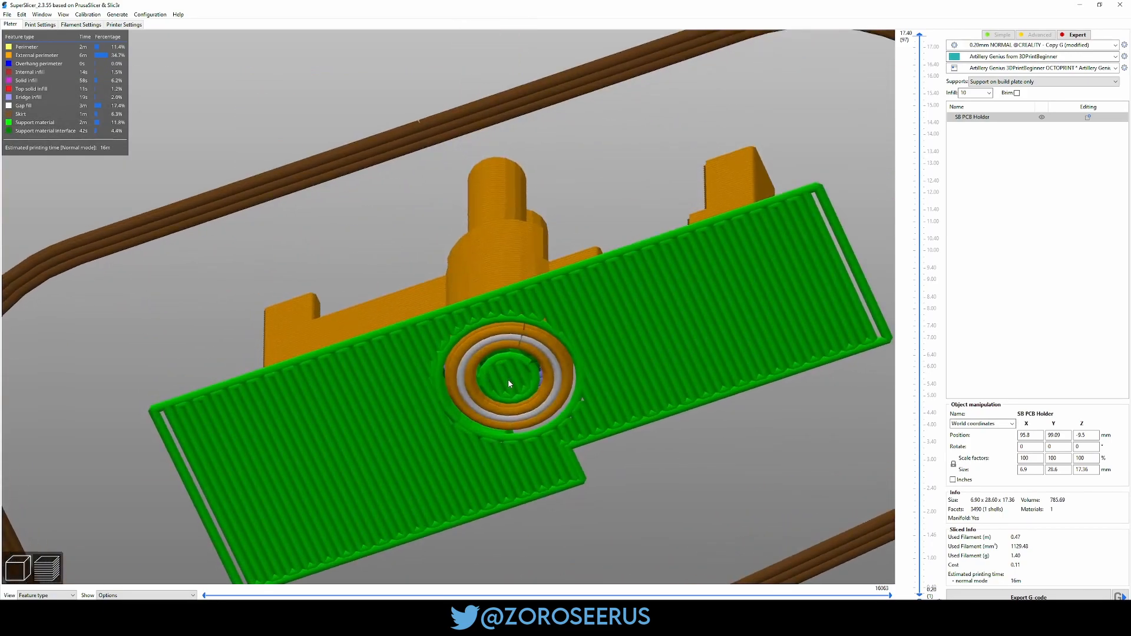
left_click(1038, 81)
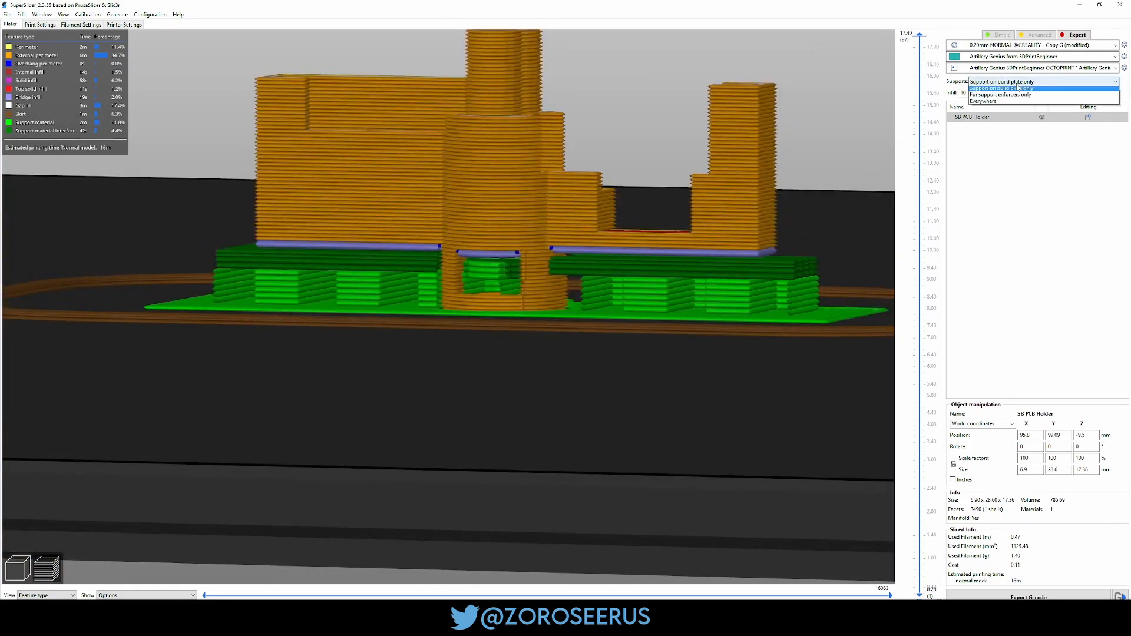
left_click(1000, 94)
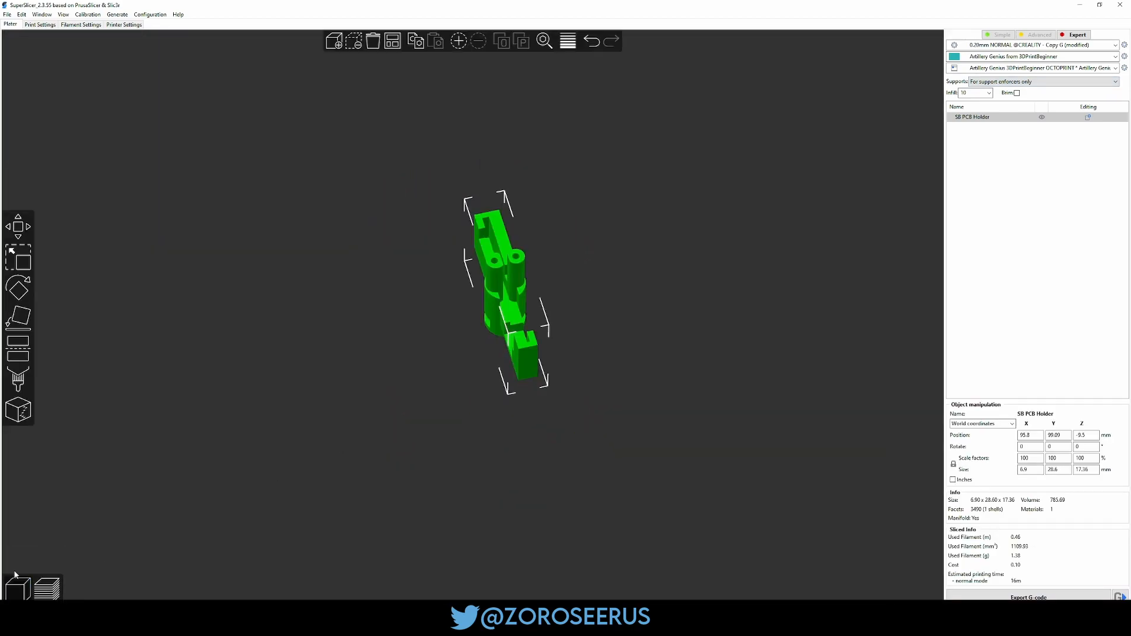
Empty the plate and rename Top and Top Holes -3g with '-Wrong Orientation'
left_click(334, 41)
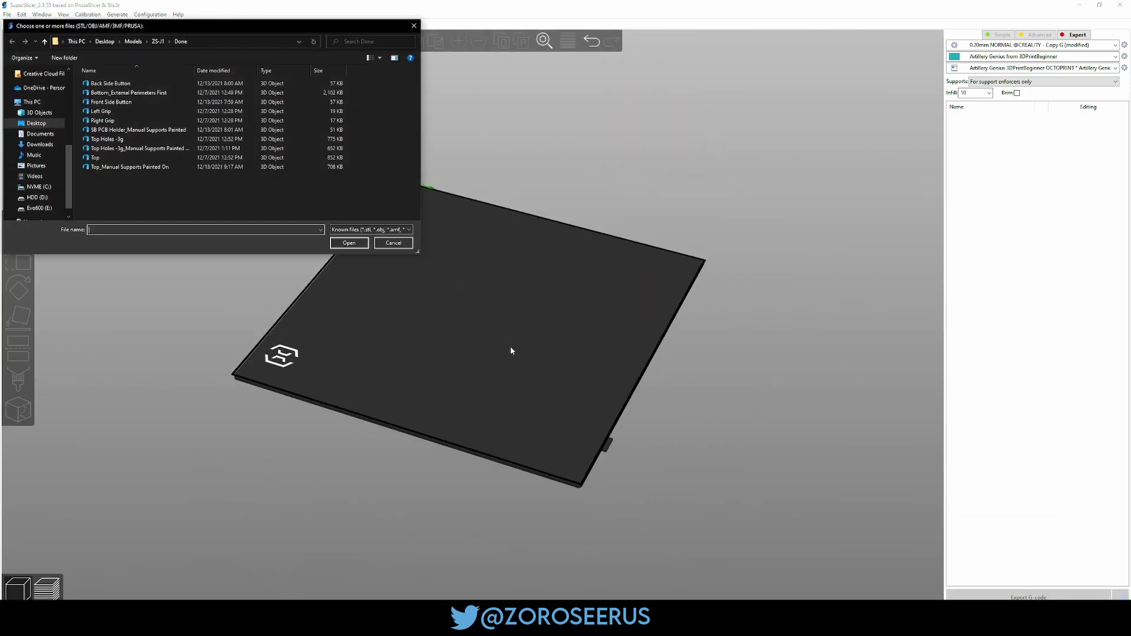
left_click(137, 130)
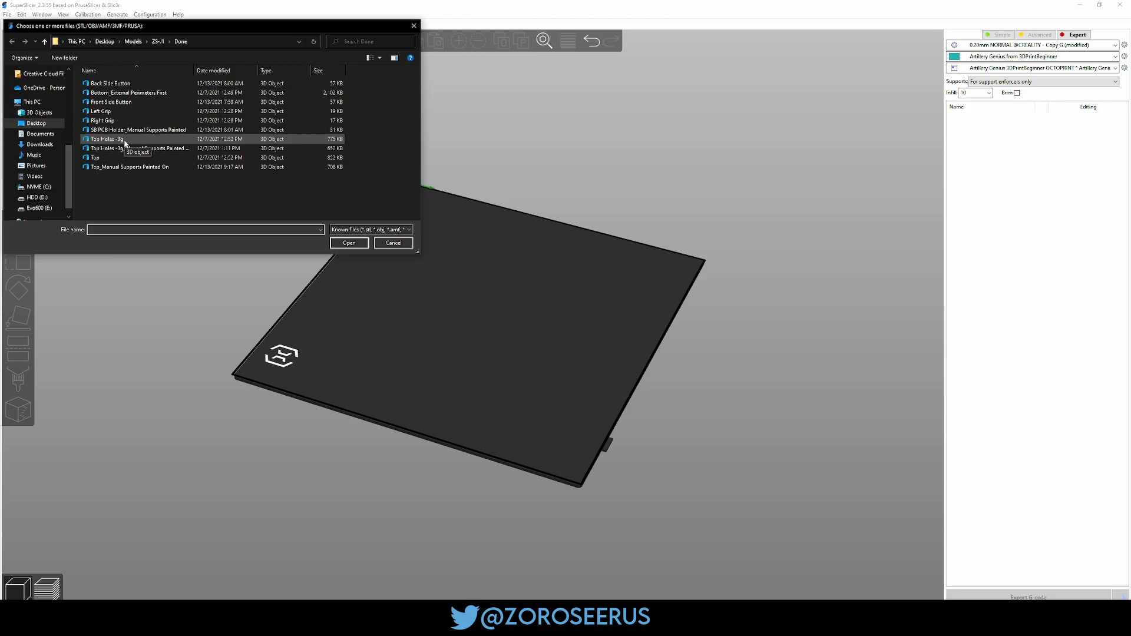
left_click(104, 139)
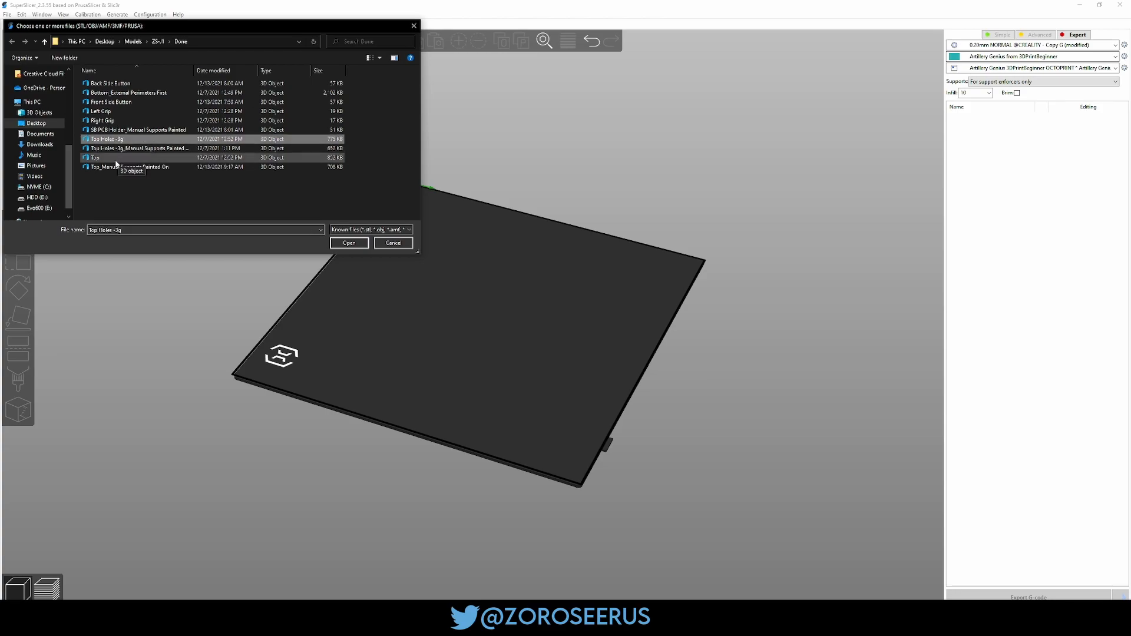
left_click(94, 157)
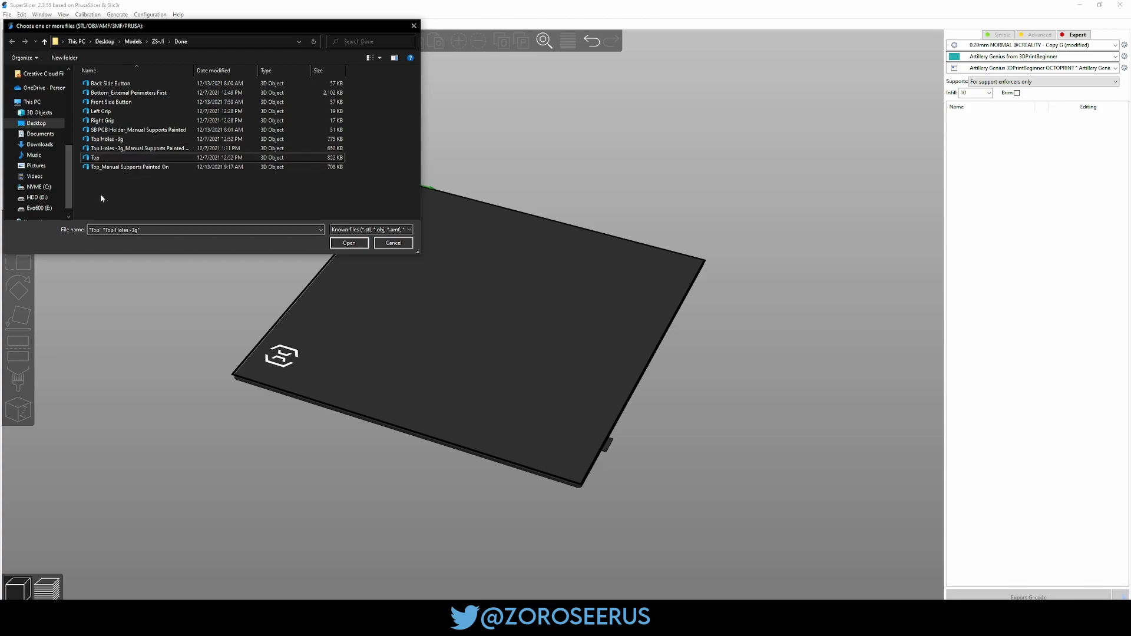
left_click(129, 139)
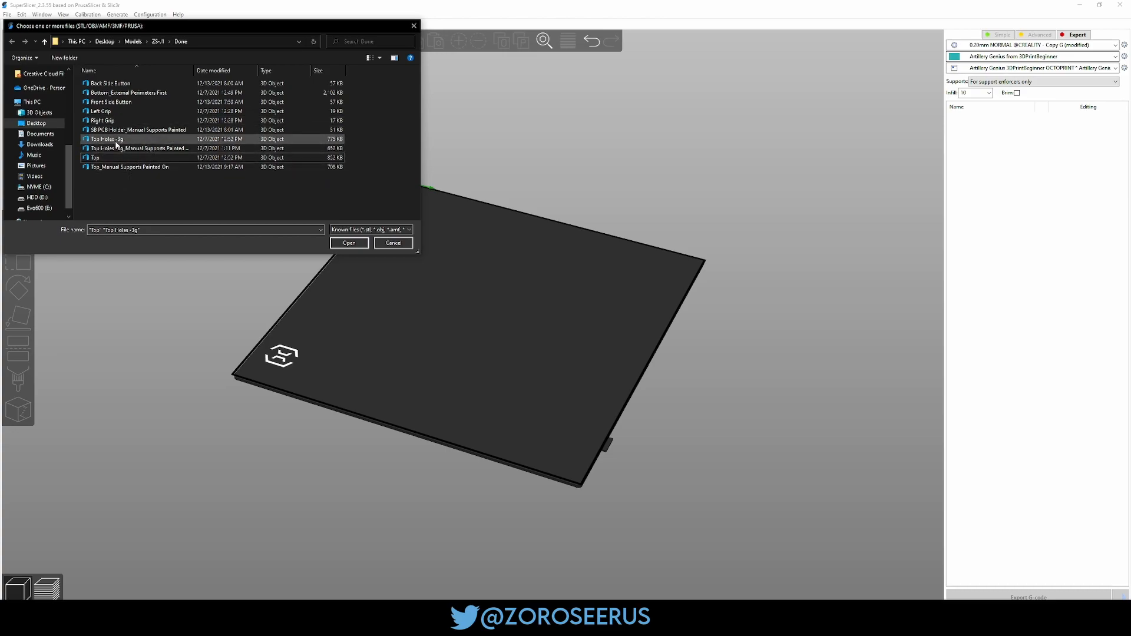
right_click(106, 139)
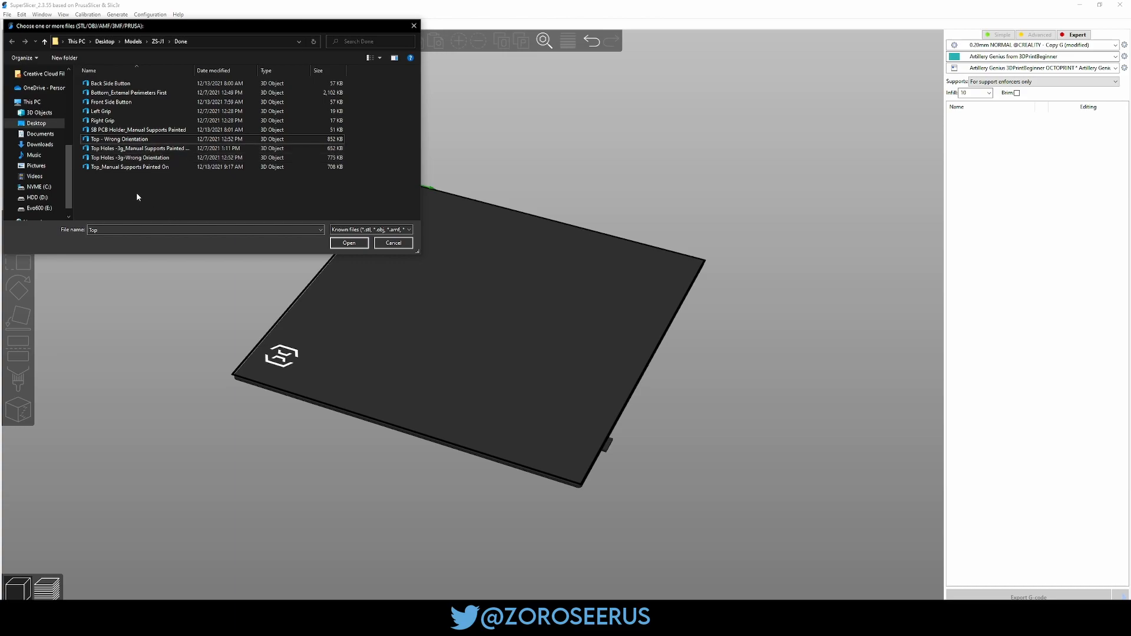
Open the renamed Top file and select the Top shell on the plate
left_click(348, 242)
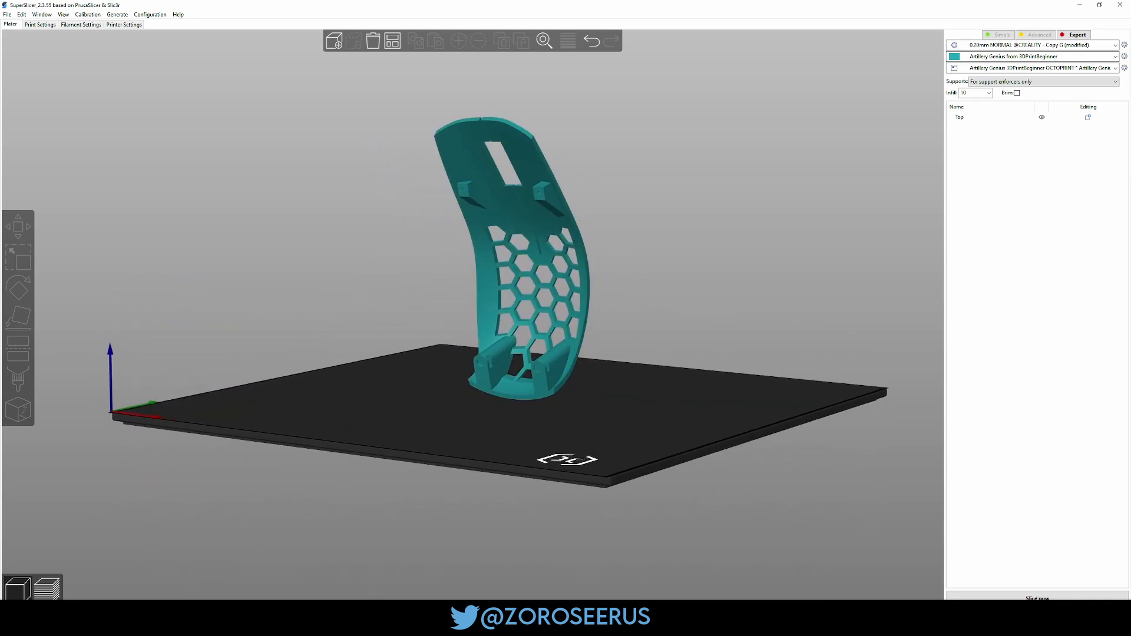
left_click(559, 329)
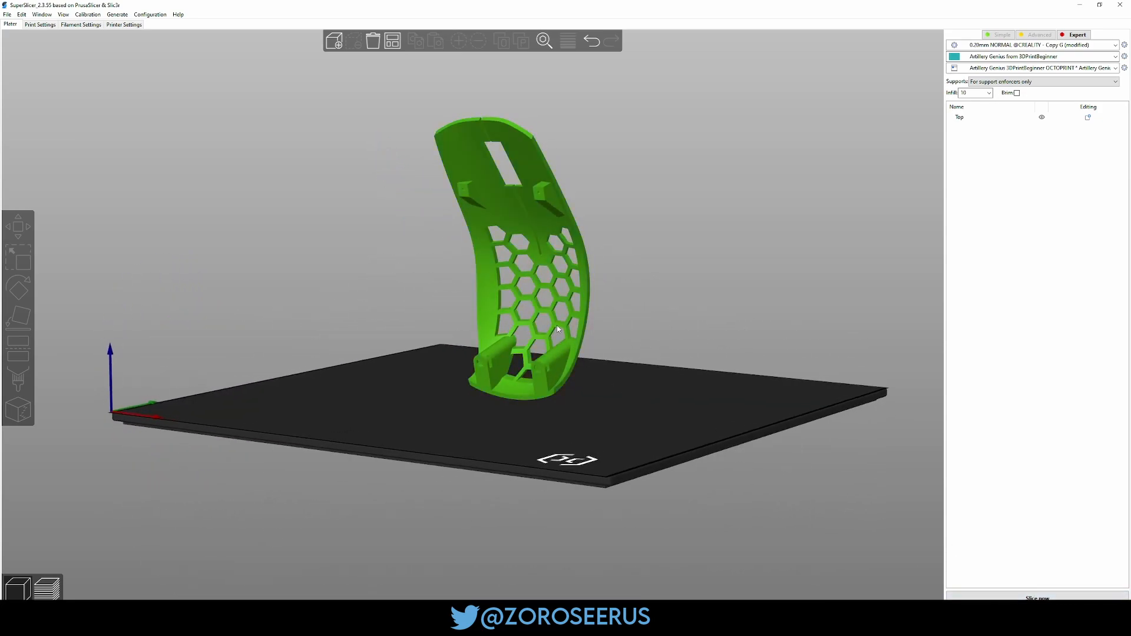
left_click(18, 377)
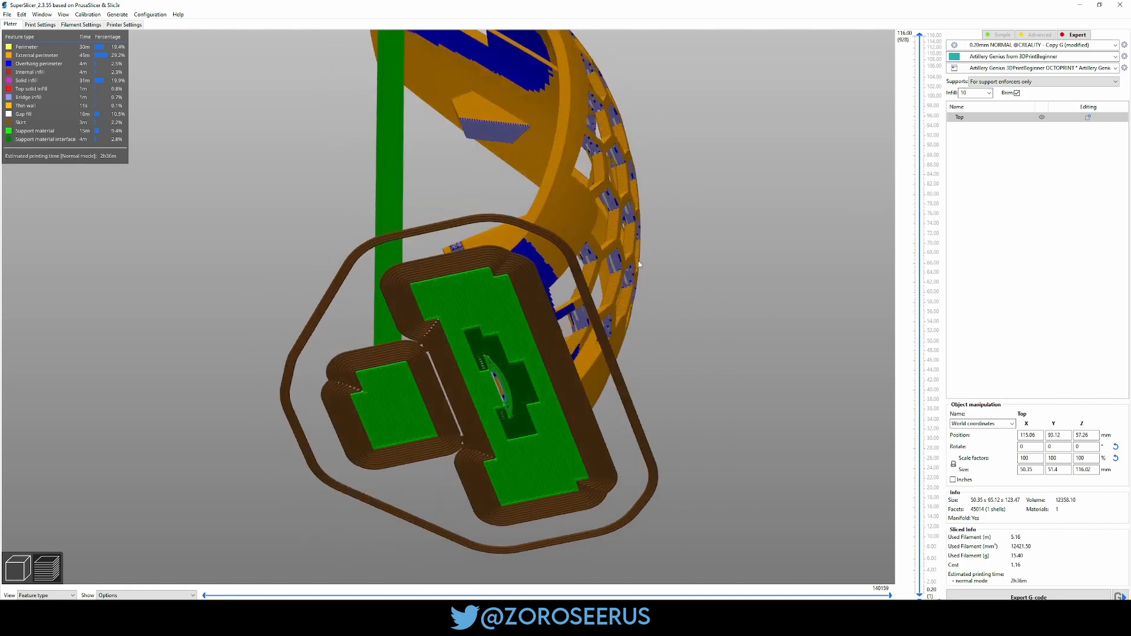
left_click_drag(639, 264, 685, 270)
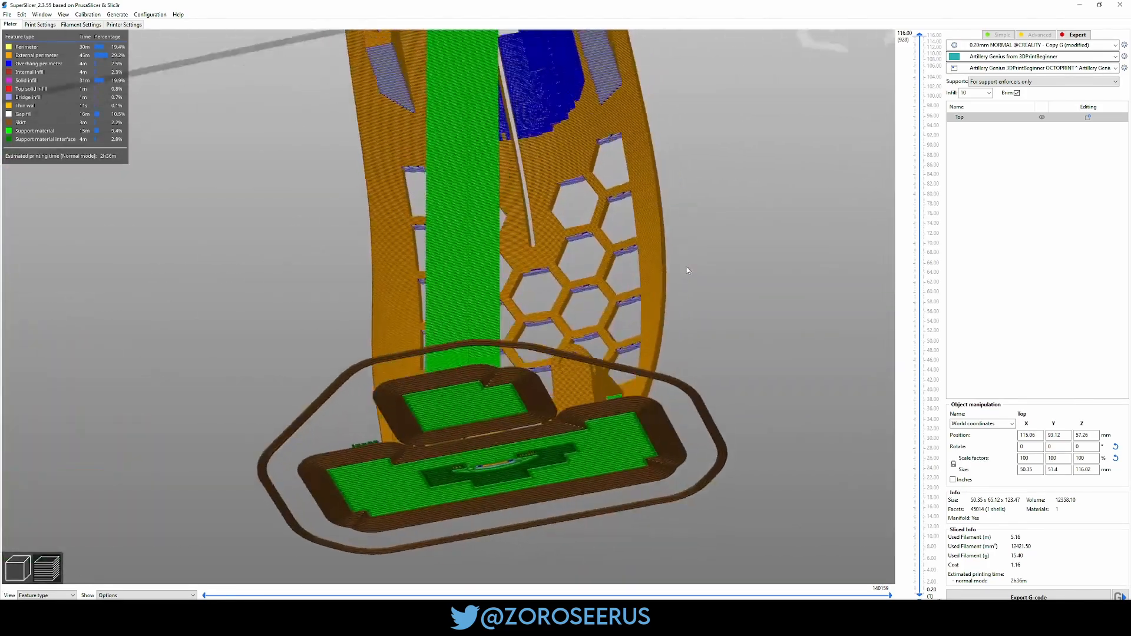
left_click_drag(685, 271, 646, 311)
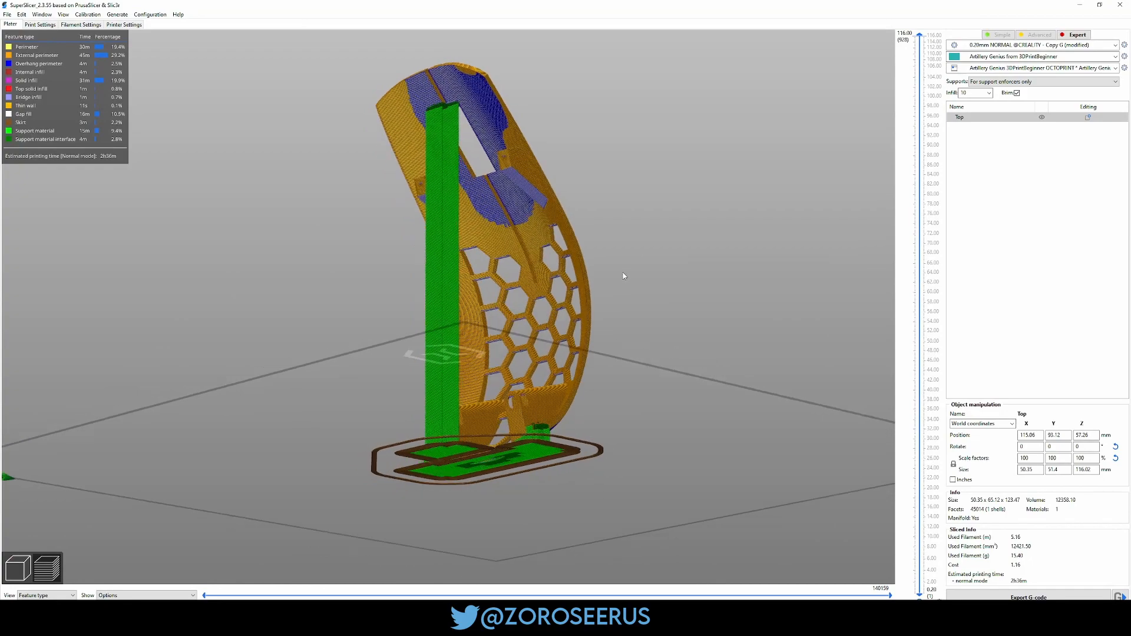
left_click_drag(623, 276, 640, 289)
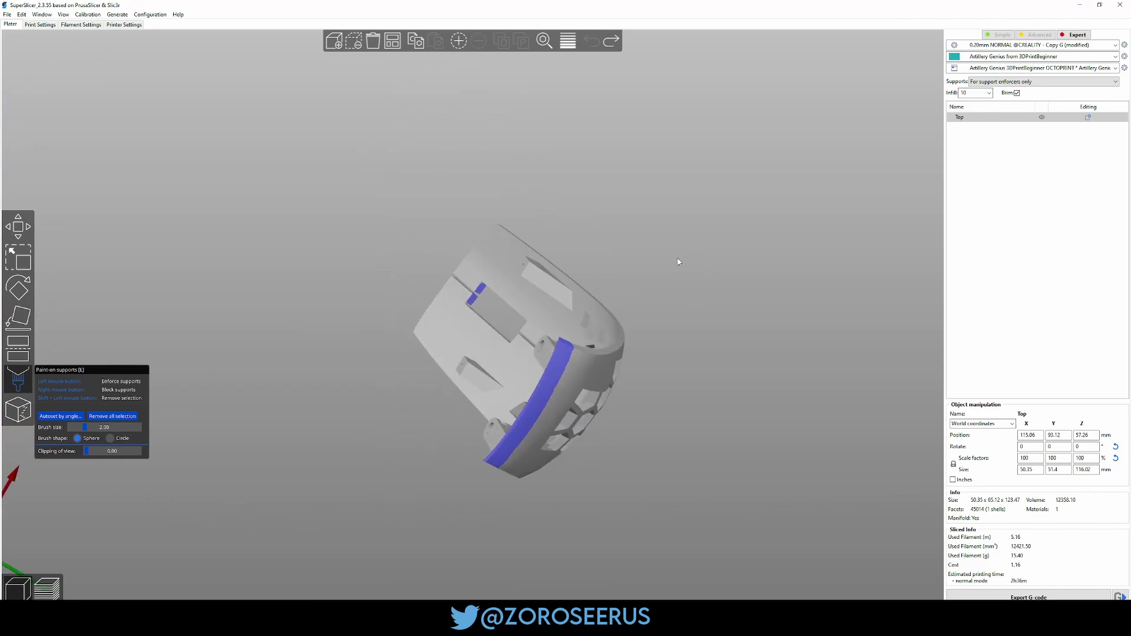
Import Top_Manual Supports Painted On from the Done folder onto the plate
scroll("up", 3)
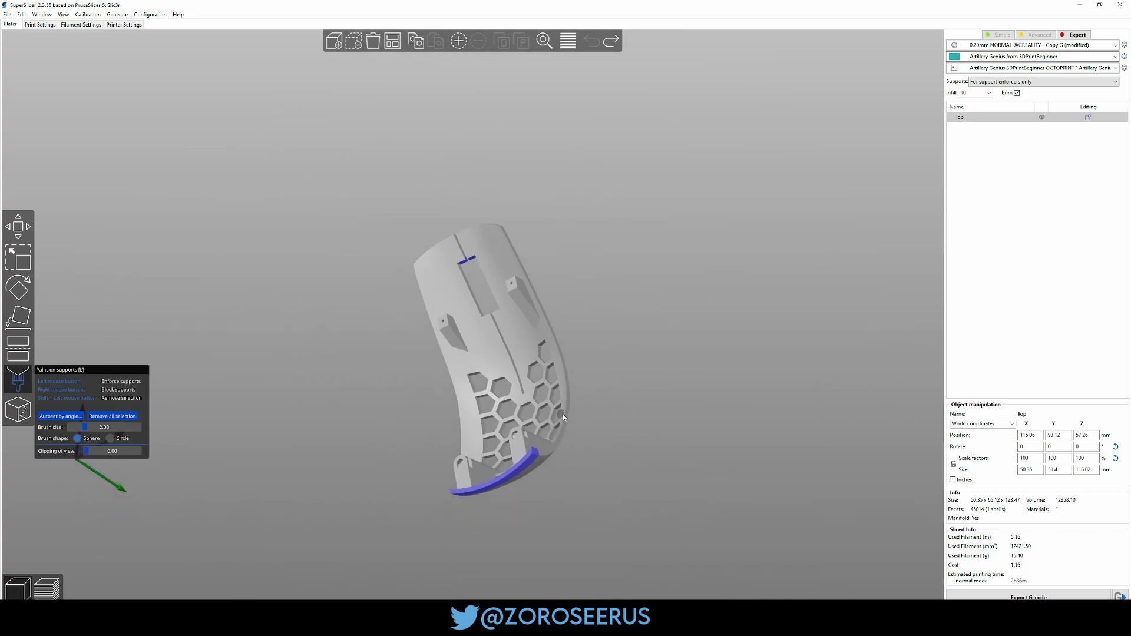
left_click(334, 42)
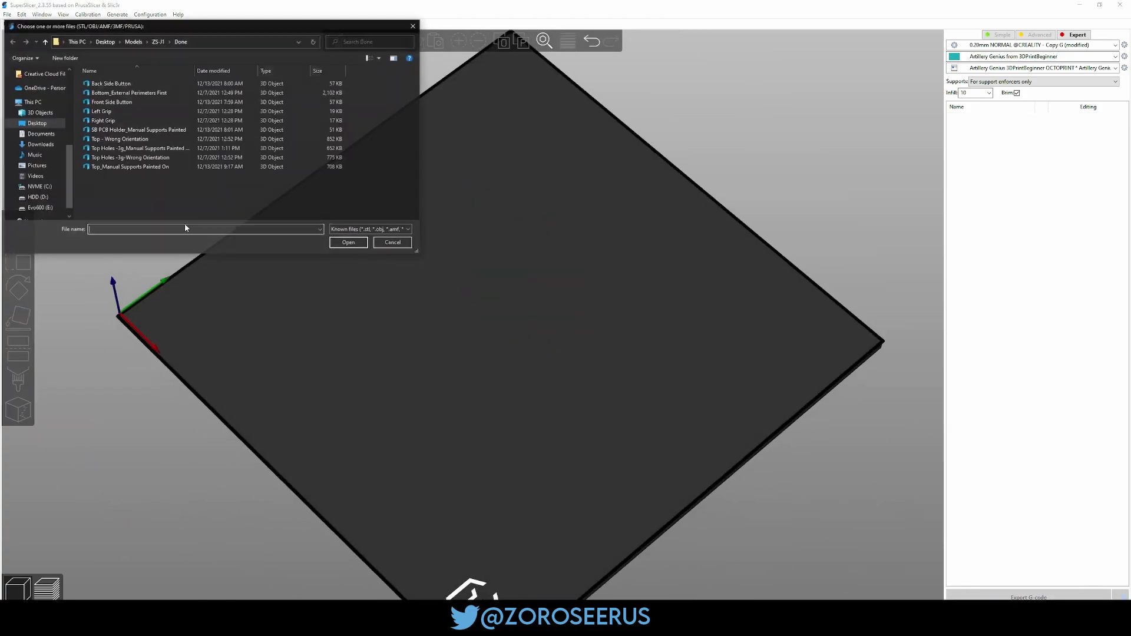
left_click(129, 166)
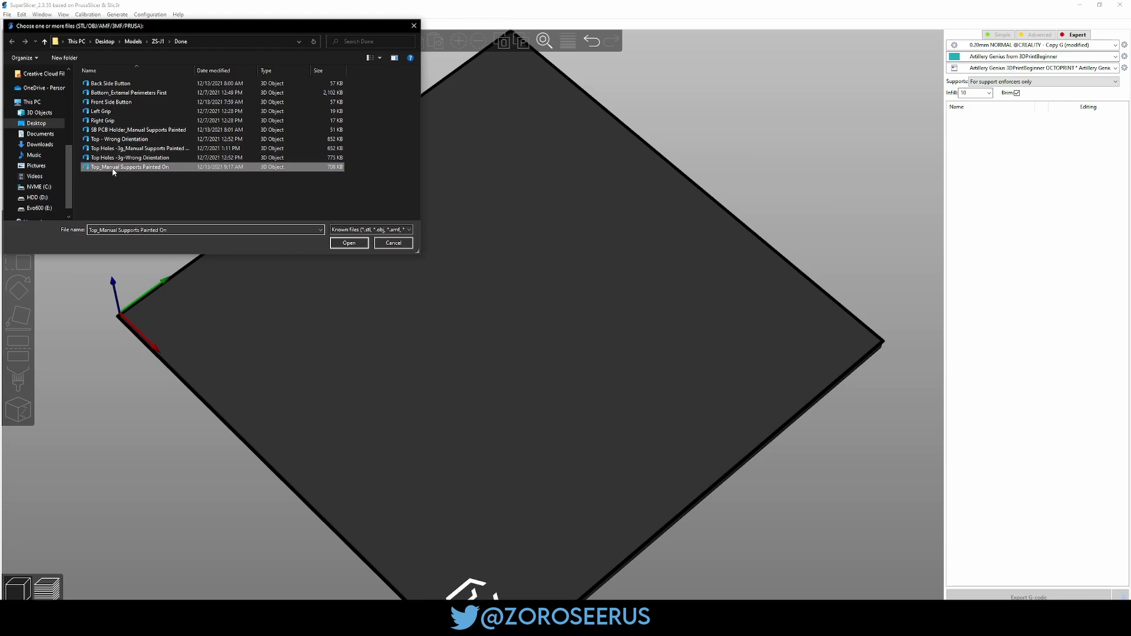
left_click(349, 242)
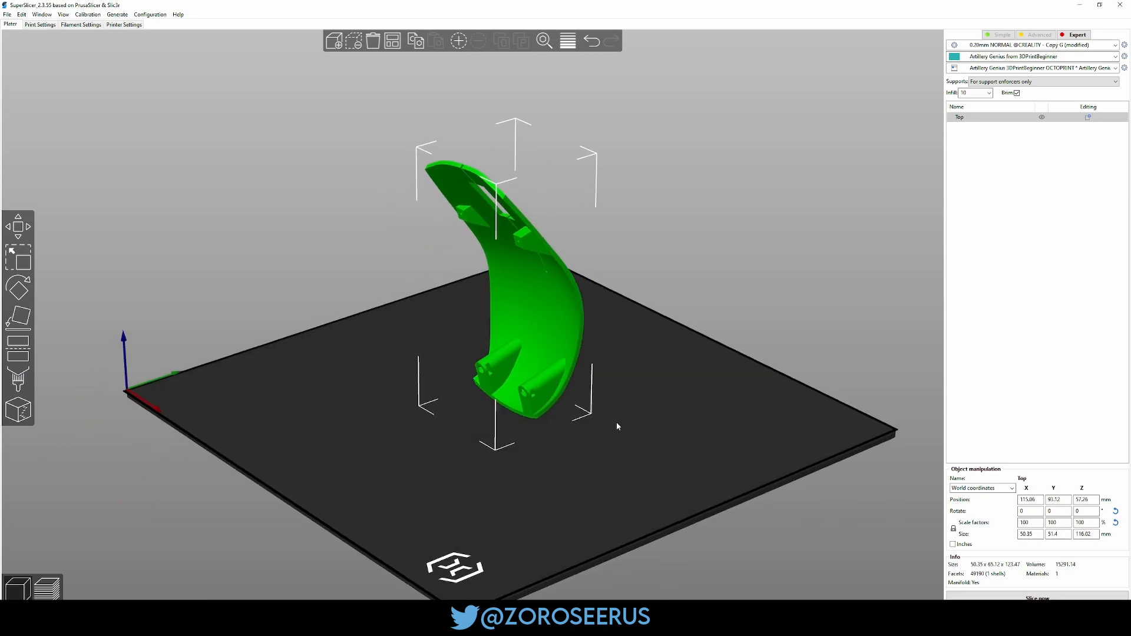
Import Bottom_External Perimeters First and orbit around the shell to inspect it
left_click(334, 41)
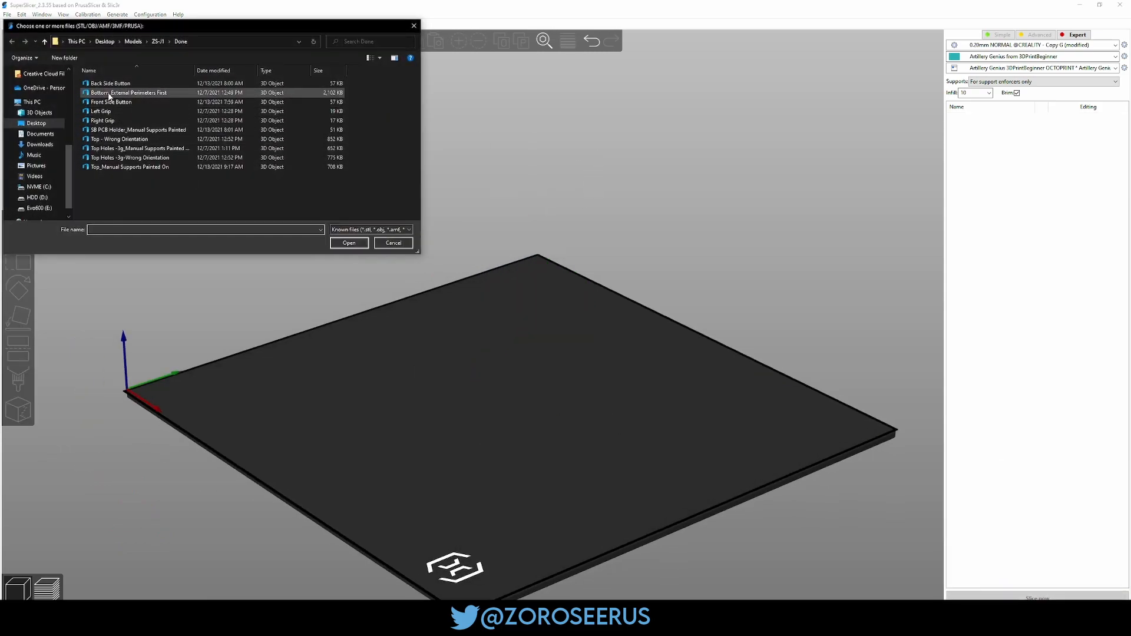
left_click(348, 242)
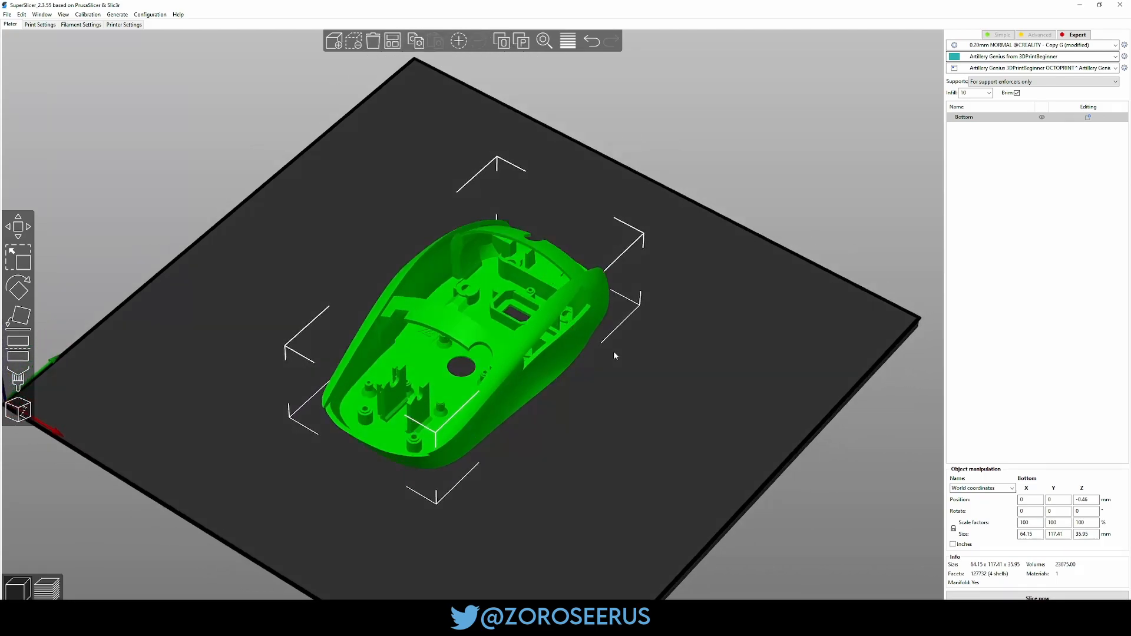
left_click_drag(615, 356, 626, 341)
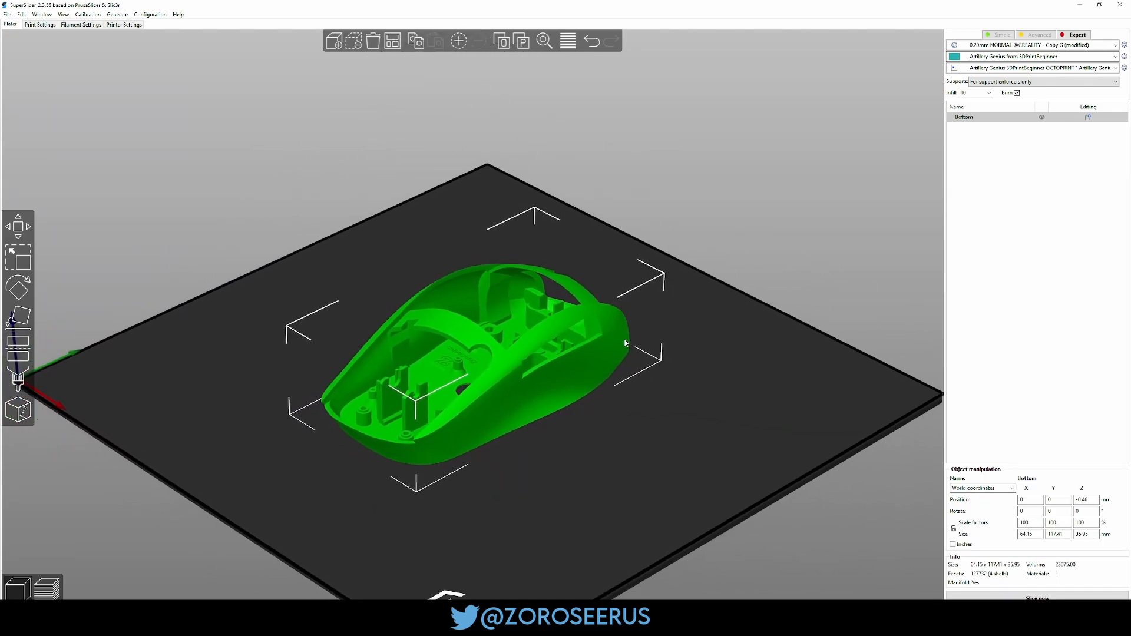
left_click_drag(624, 343, 537, 397)
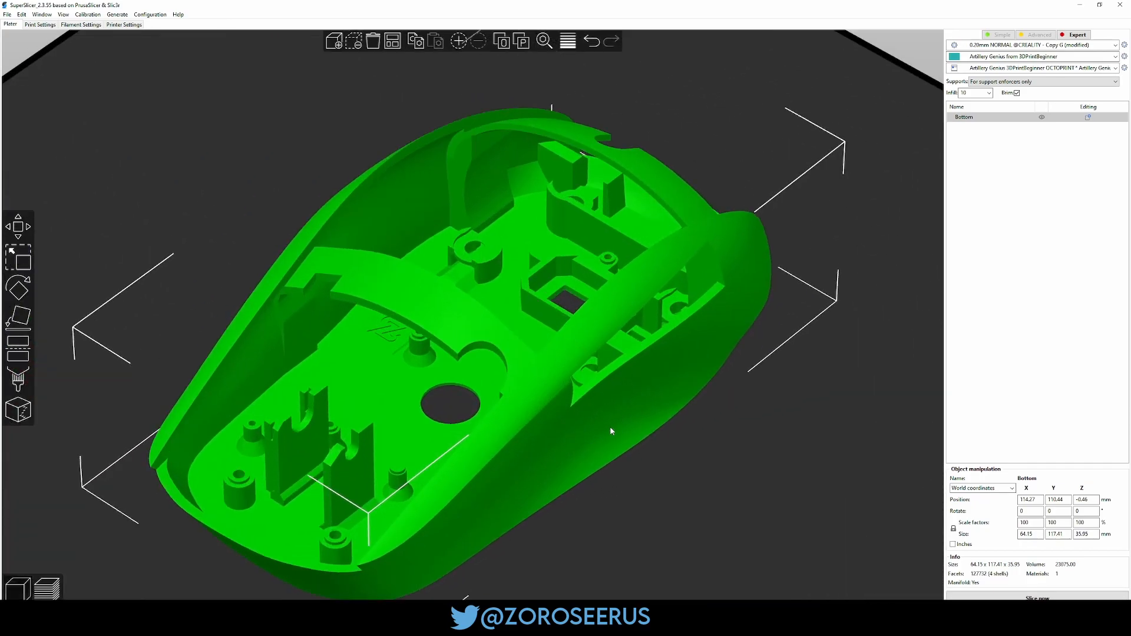
left_click(334, 41)
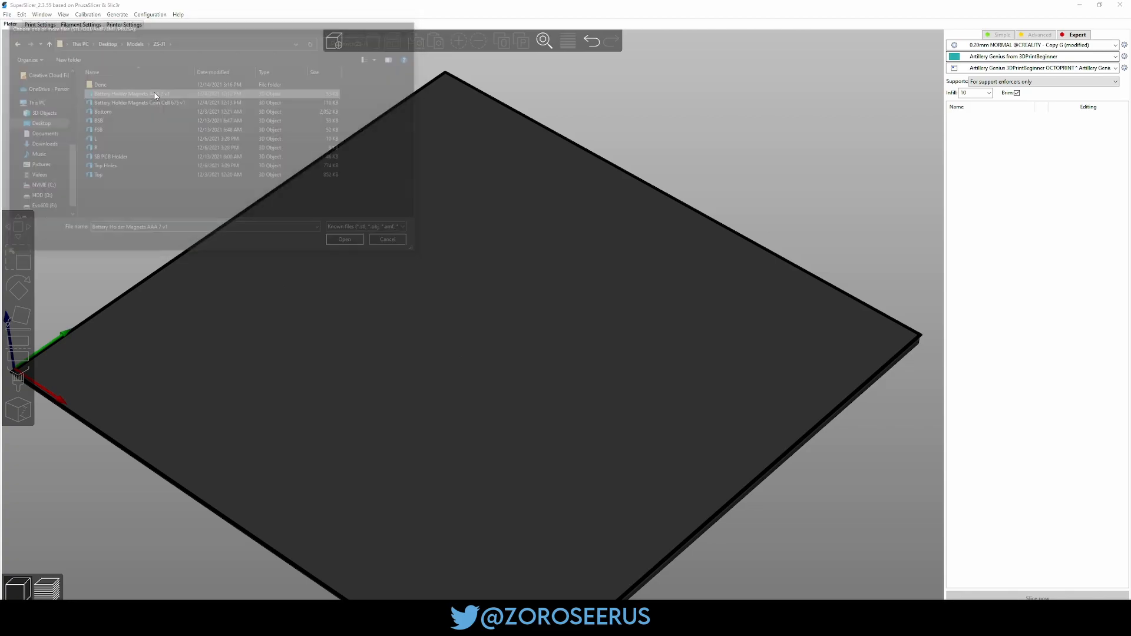
Open Battery Holder Magnets AAA 2 v1, paint enforcers under both arms, use enforcers-only supports
left_click(344, 239)
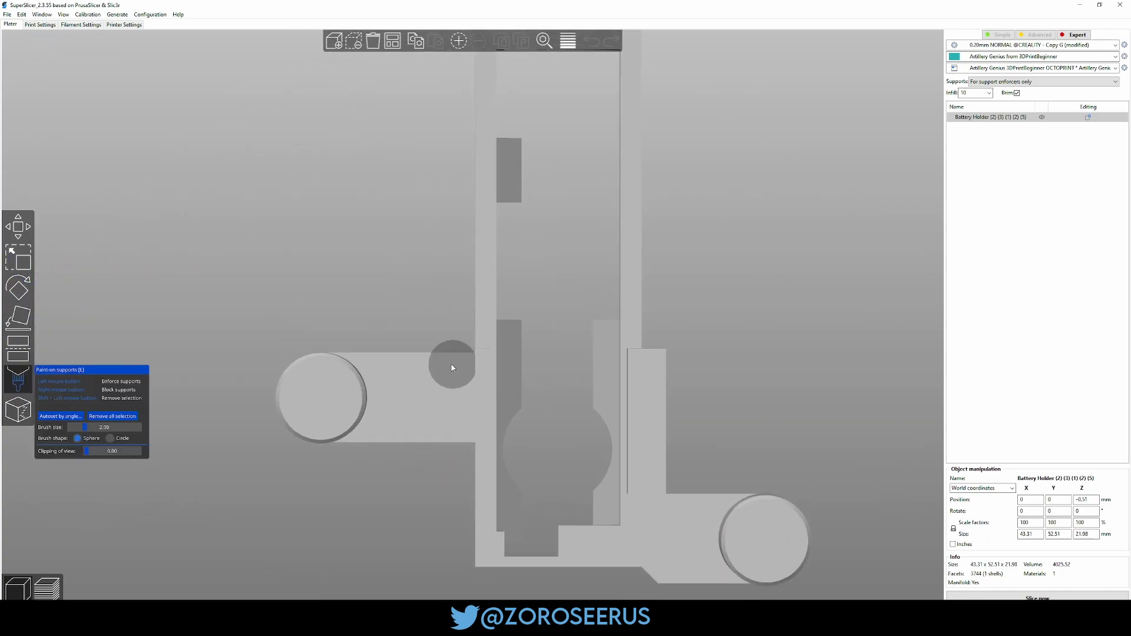
left_click_drag(453, 366, 414, 434)
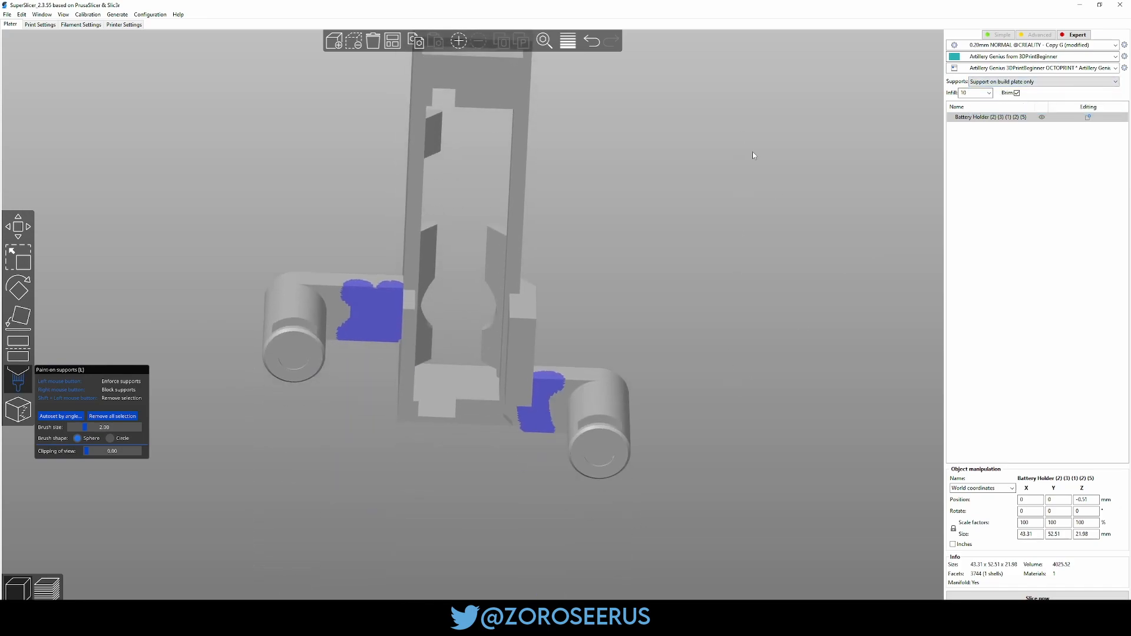
left_click(1017, 92)
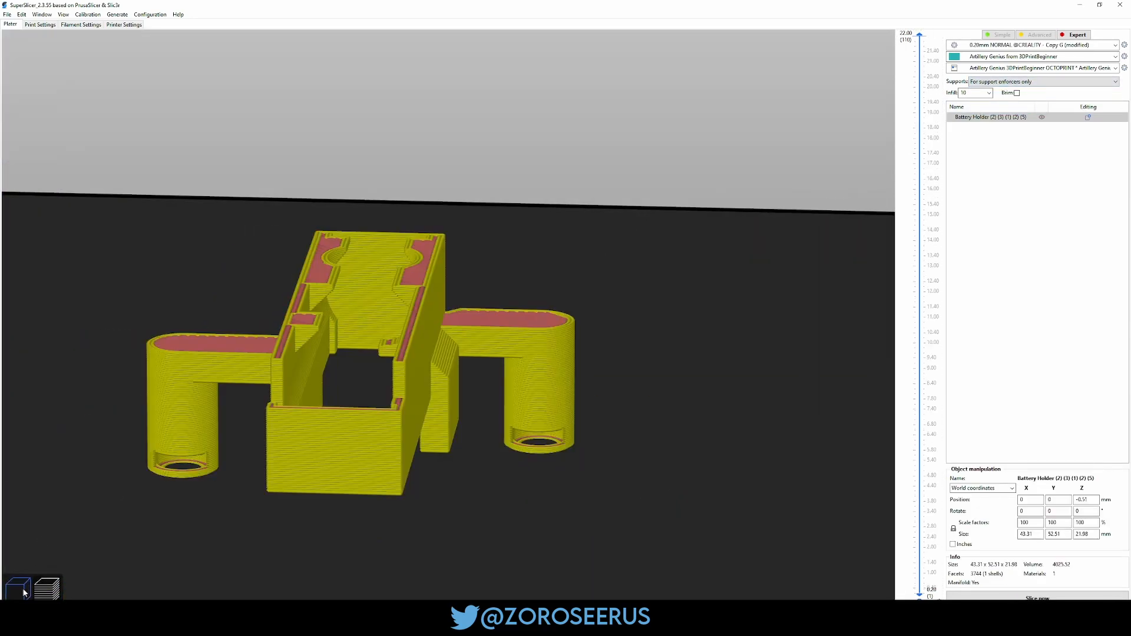
Paint more enforcers along the holder's lower ledge, left wall and top edge
left_click(17, 379)
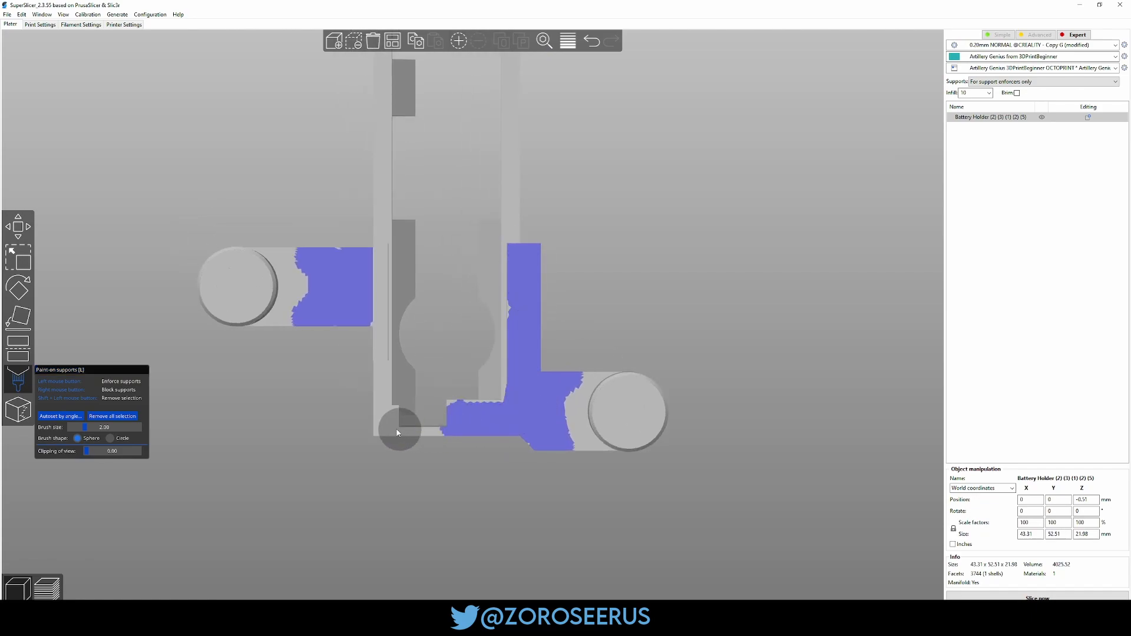
left_click_drag(397, 431, 386, 161)
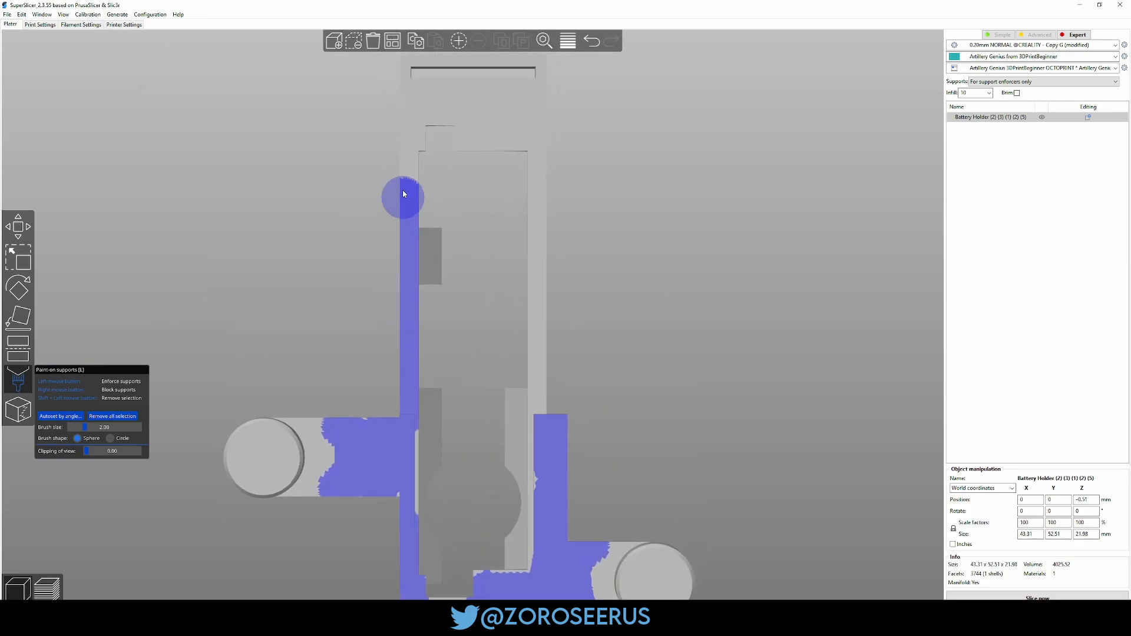
left_click_drag(403, 193, 521, 196)
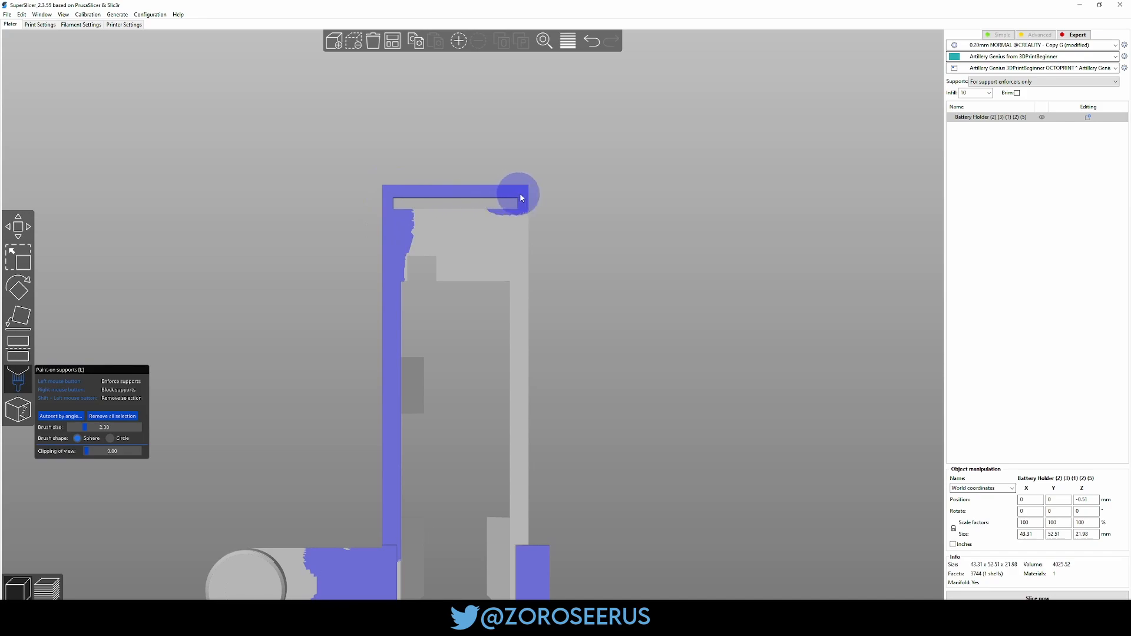
left_click_drag(519, 197, 479, 243)
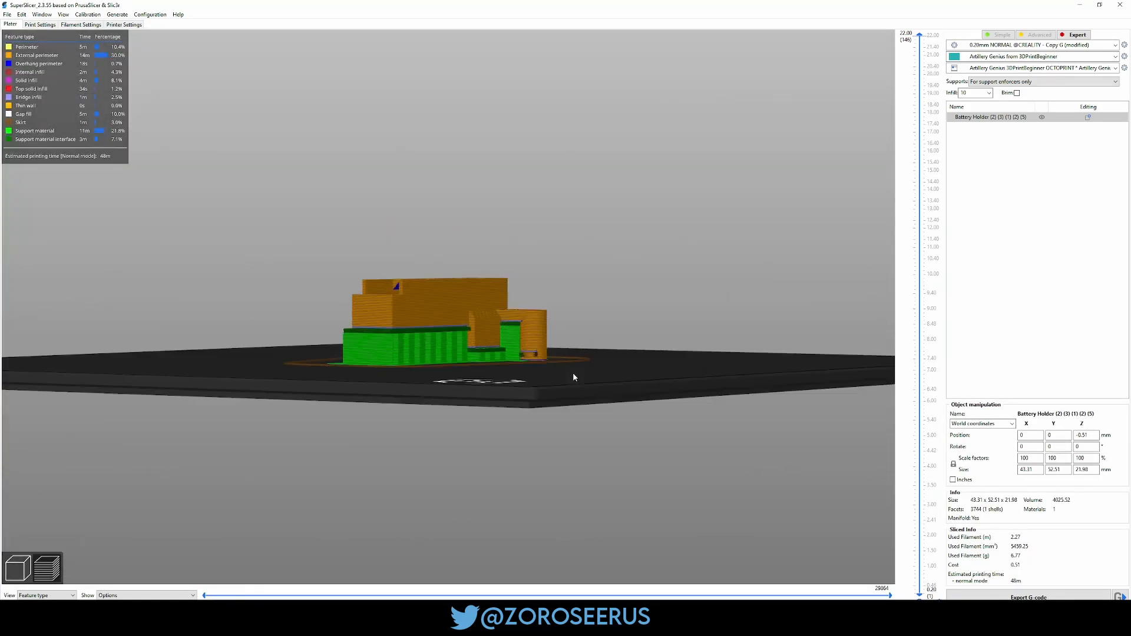
Import the Battery Holder Magnets Coin Cell 675 v1 file onto the plate
left_click(17, 377)
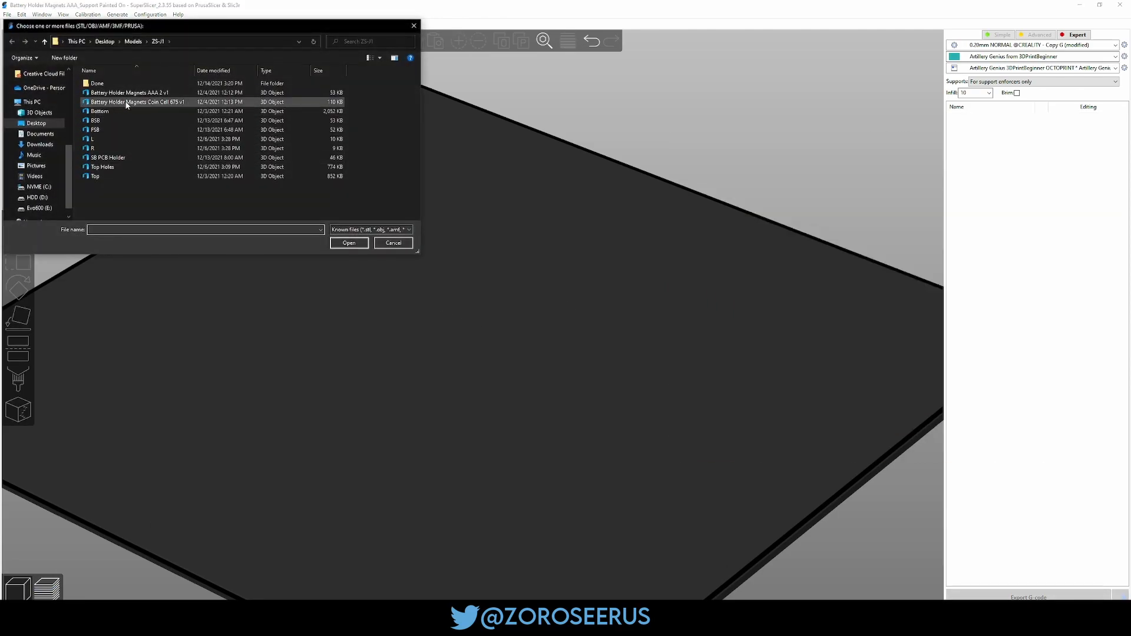
left_click(349, 242)
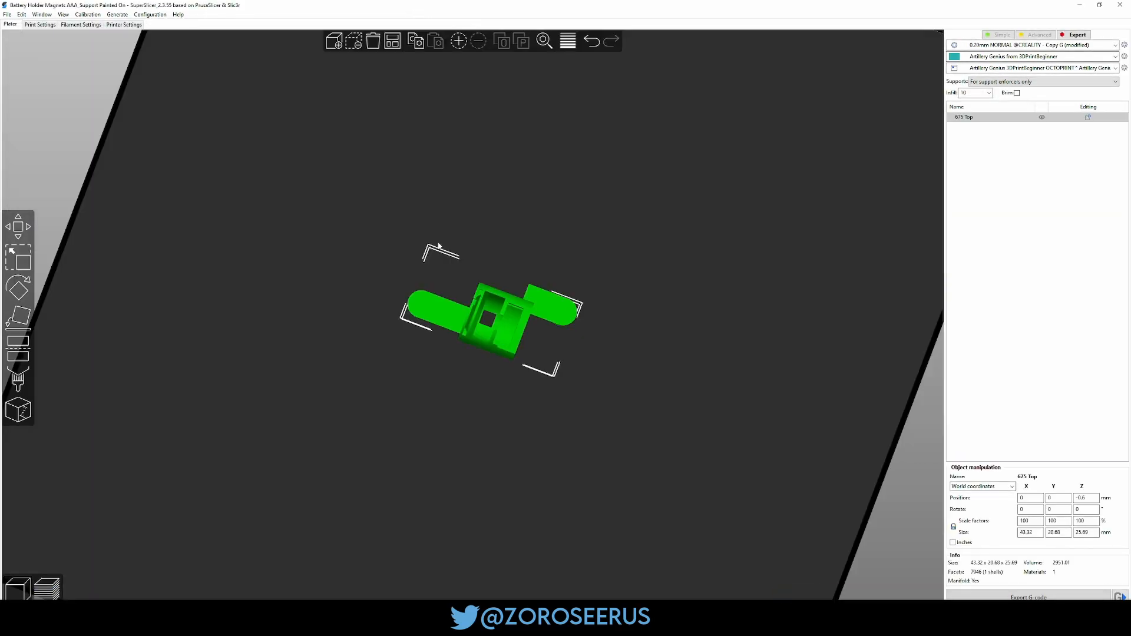